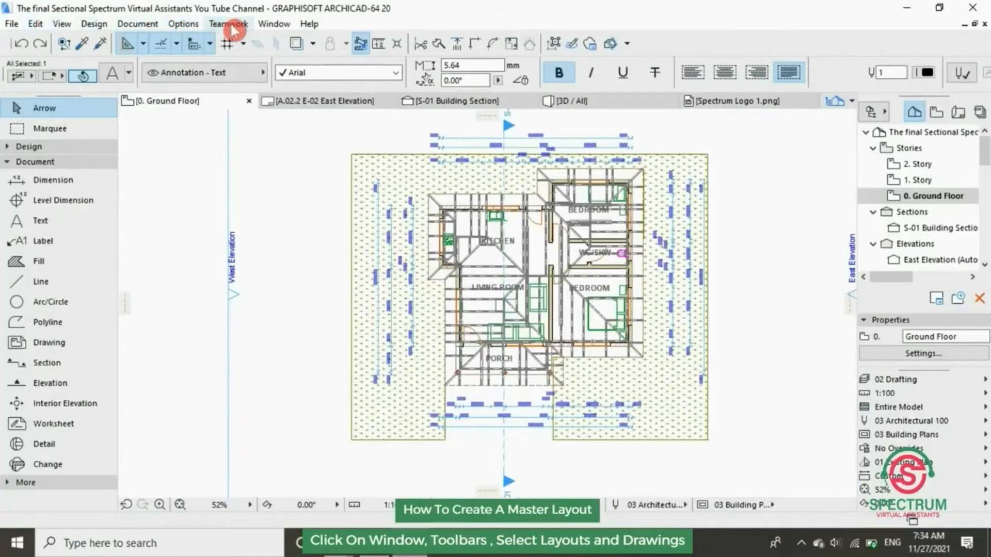
- Open the Window menu to reach the Toolbars list for layout and drawing commands
left_click(274, 24)
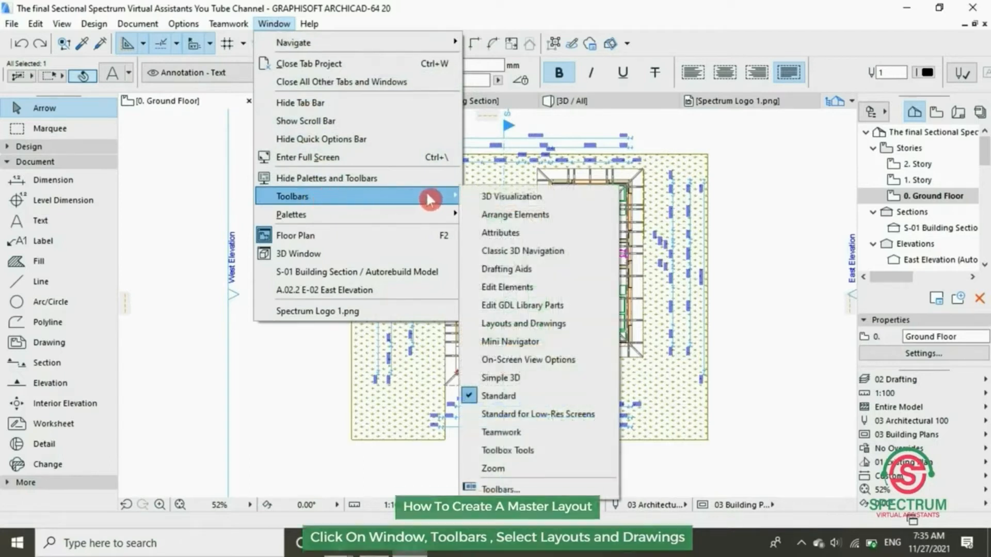
mouse_move(515, 327)
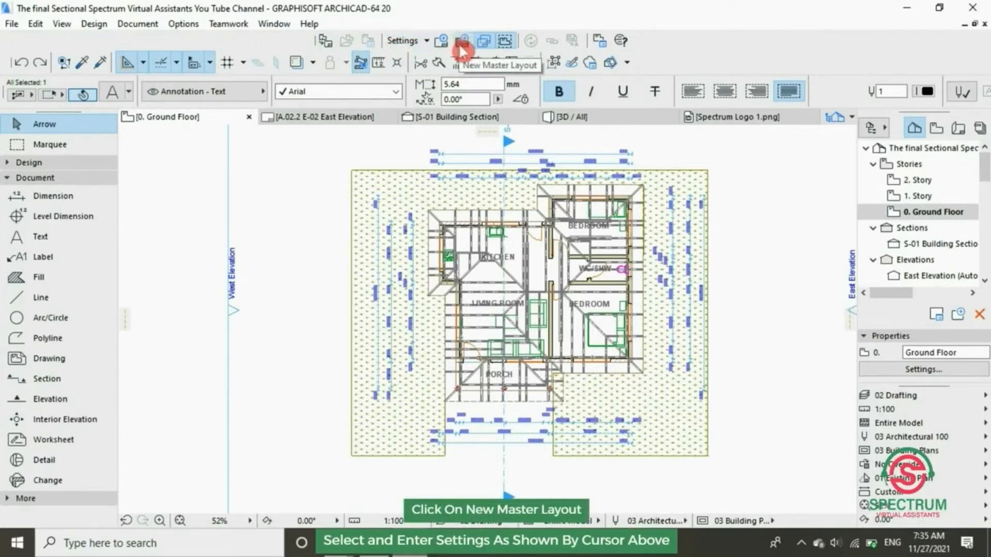
- Start a new master layout and name it Spectrum Master Layout
left_click(462, 41)
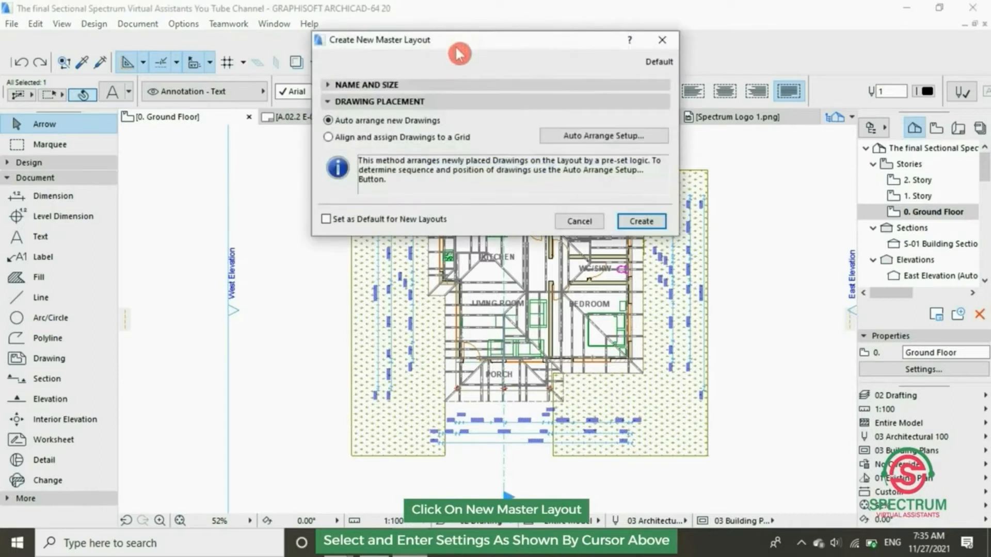
left_click(369, 84)
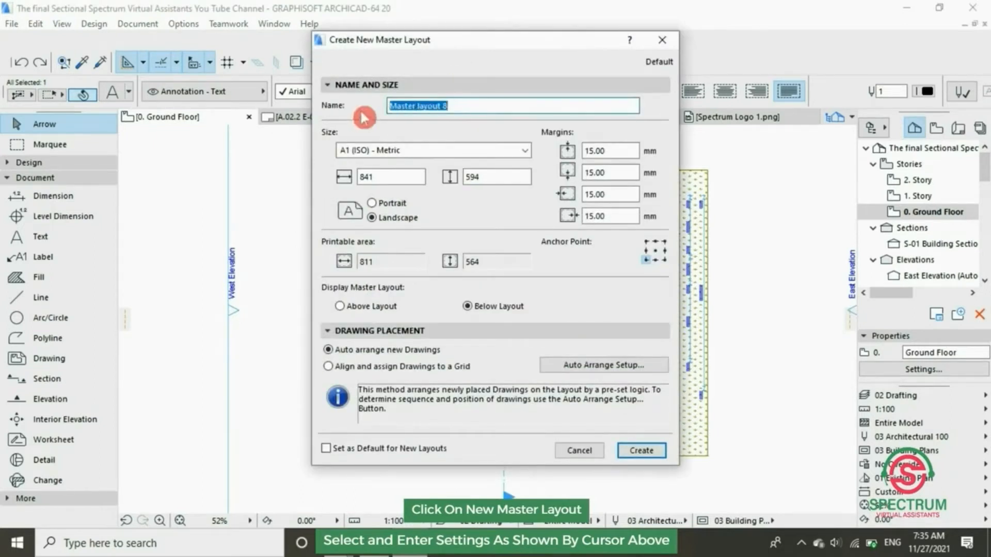
type("s")
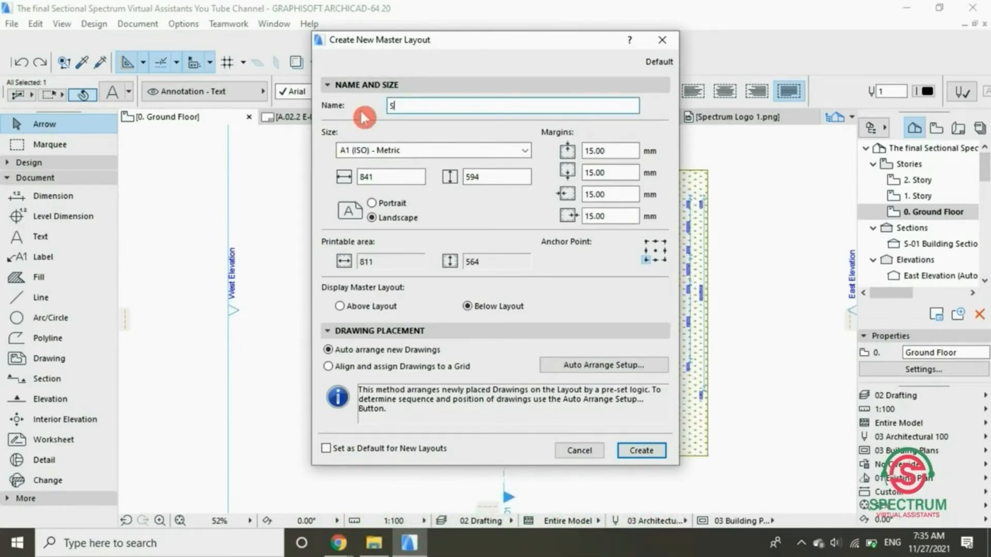
type("pectrum Master")
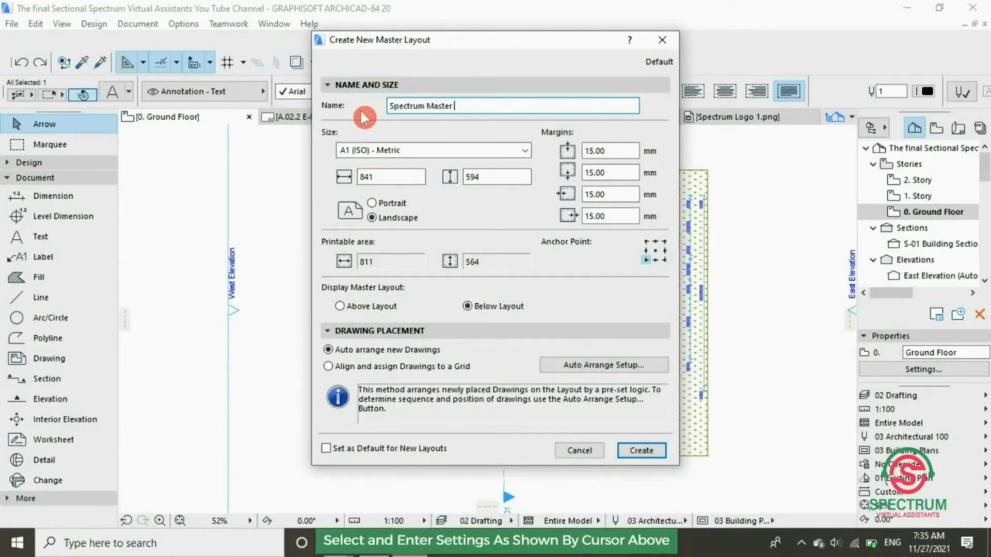
type("Layout")
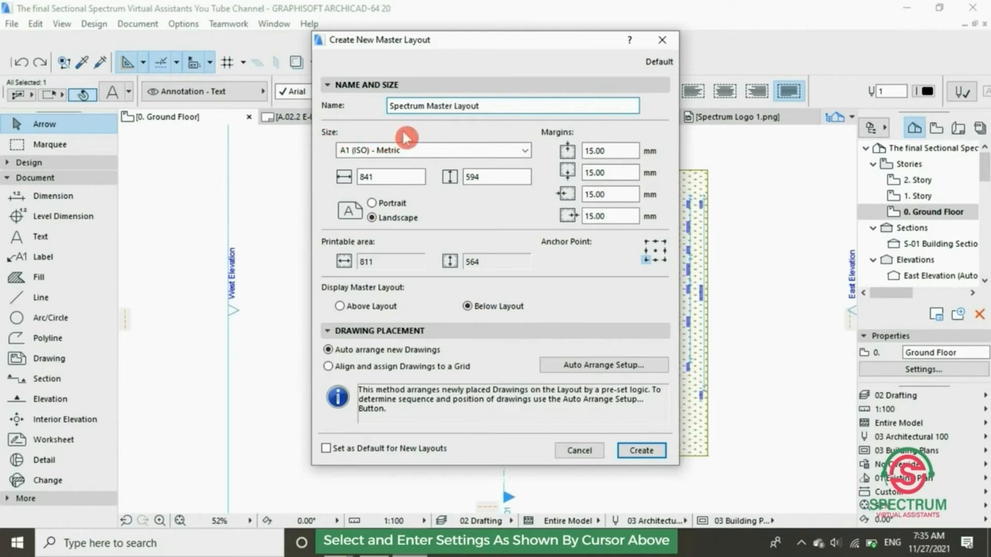
- Set the size to A3 (ISO) Metric, keep drawings auto-arranged, and create the layout
left_click(523, 150)
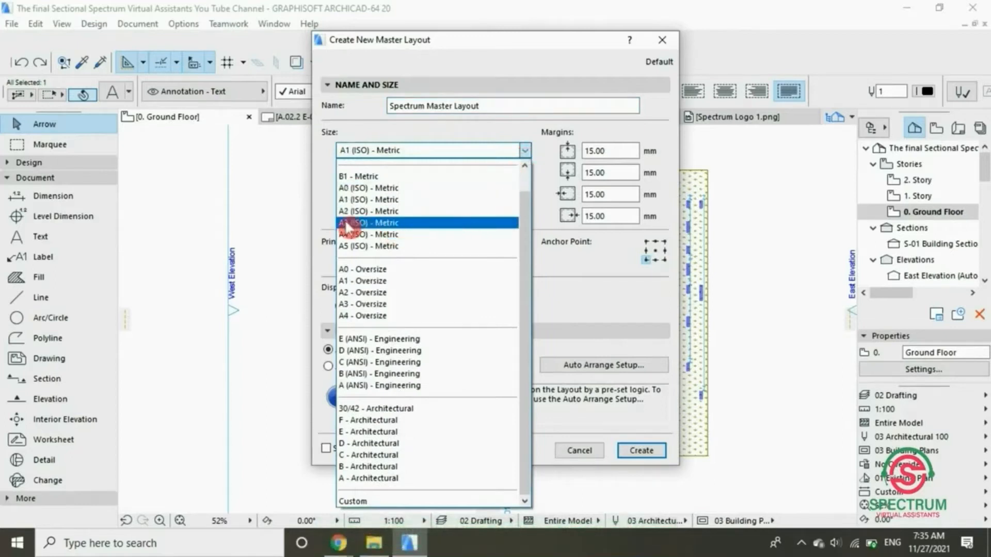
left_click(368, 222)
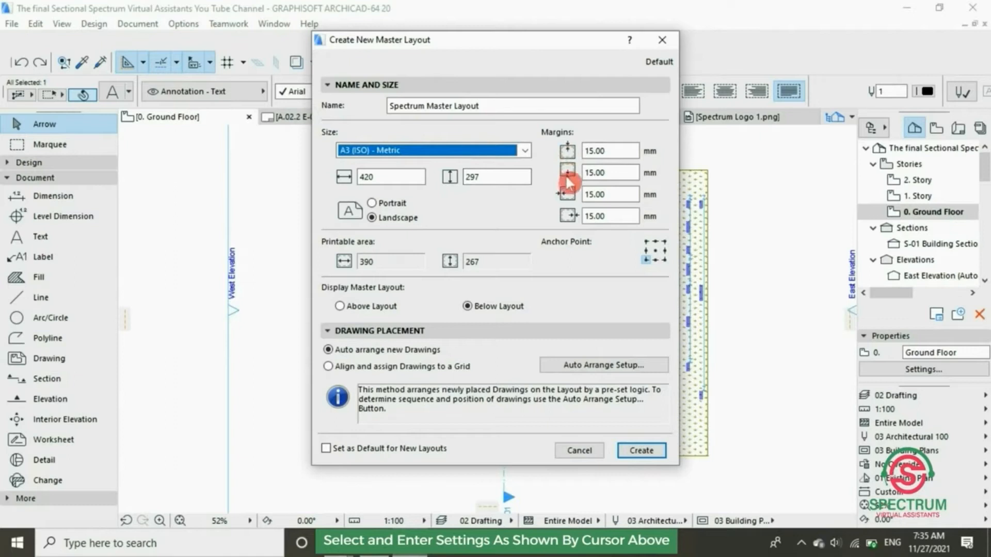
mouse_move(566, 216)
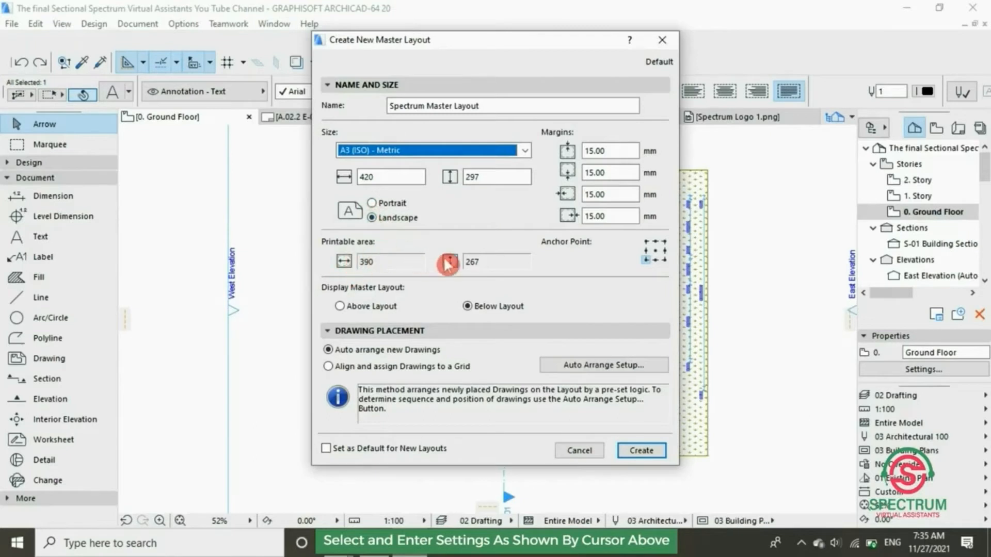
mouse_move(622, 263)
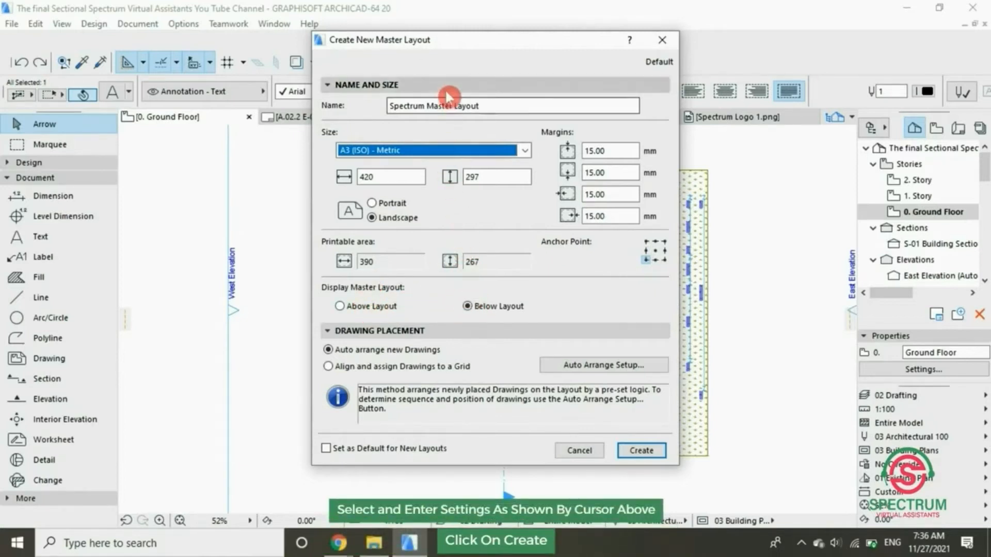
left_click(335, 85)
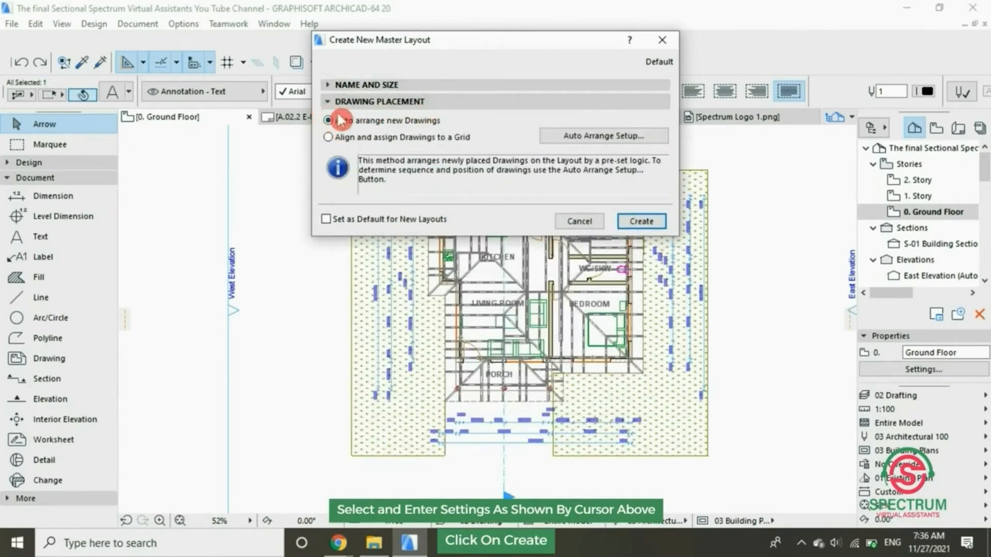
left_click(328, 120)
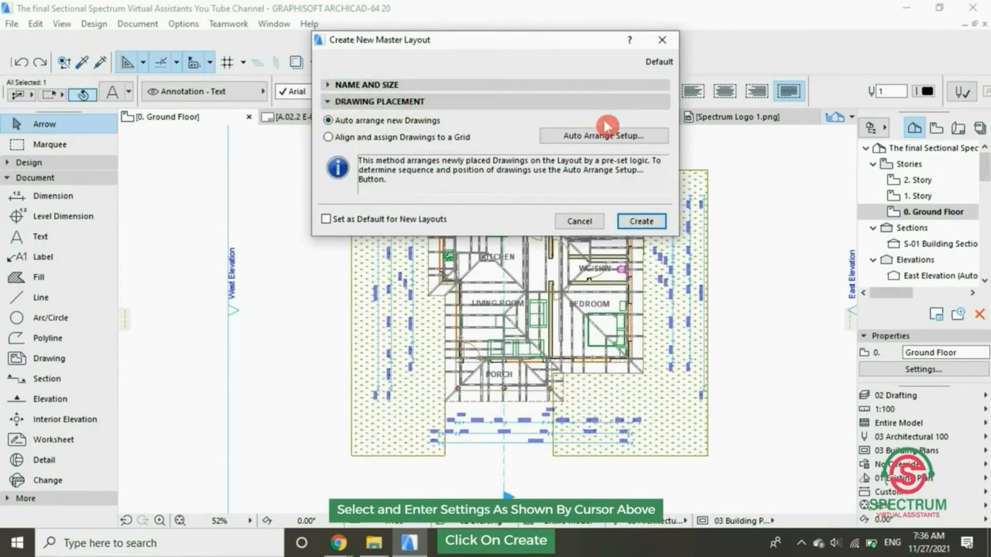
mouse_move(626, 205)
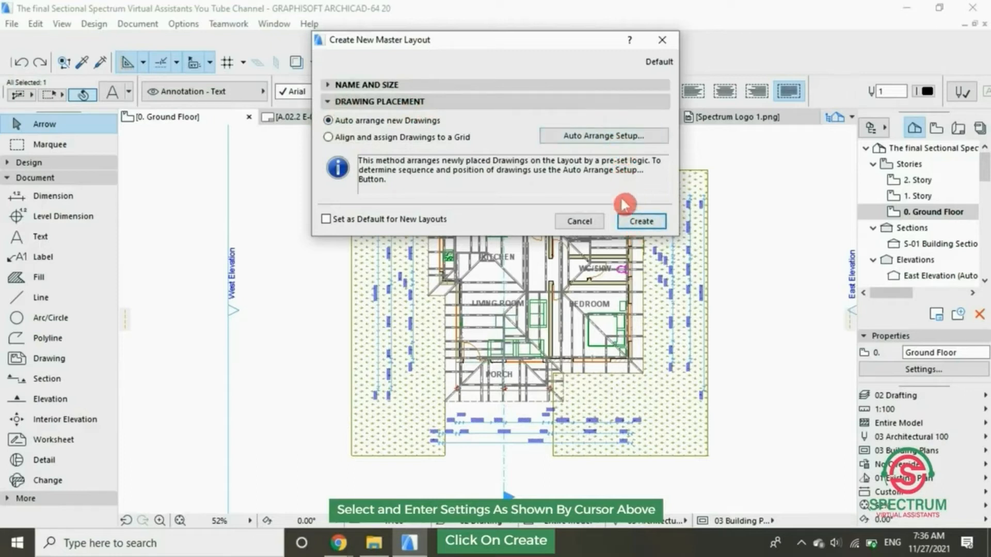
left_click(641, 221)
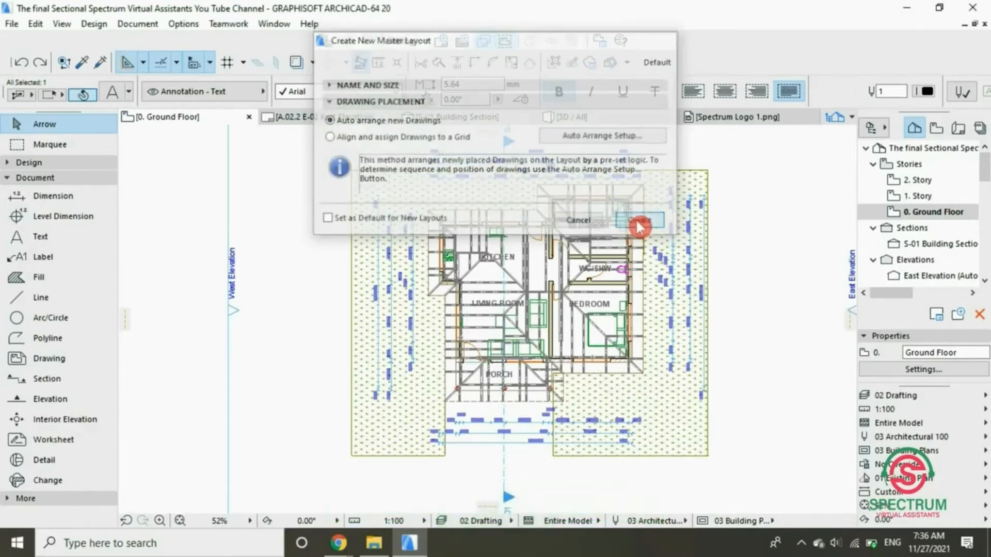
- Expand the Document tools on the blank layout and switch to the Line tool for the frame line
left_click(640, 220)
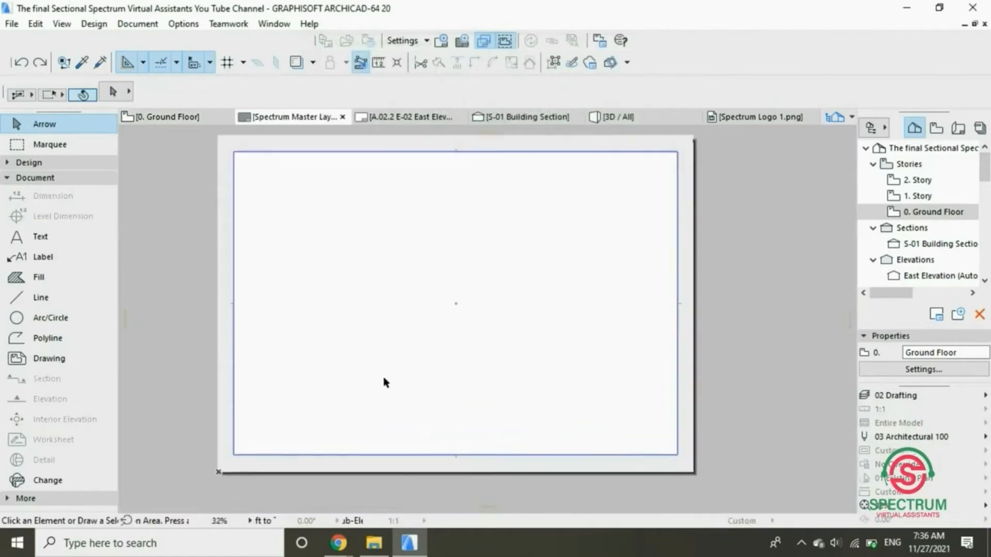
mouse_move(278, 306)
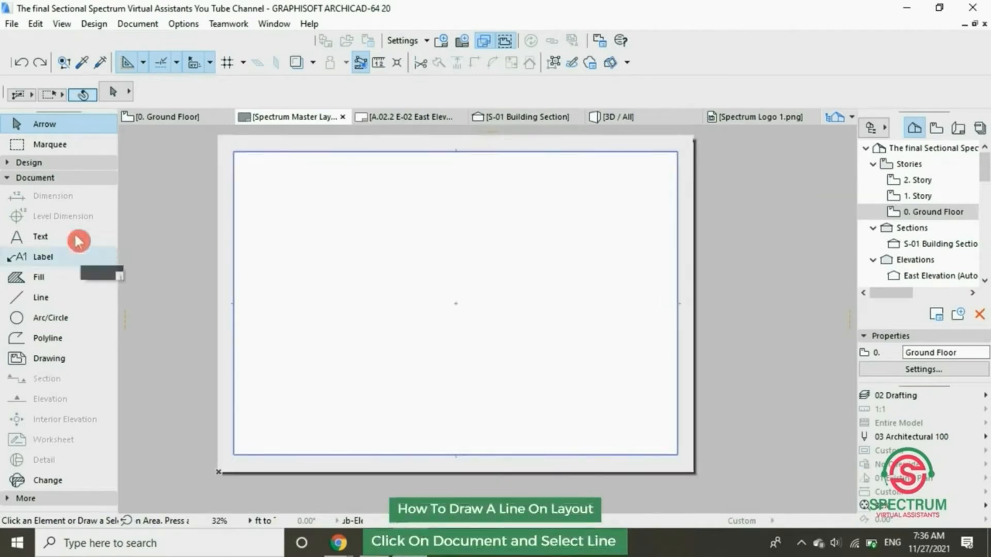
left_click(37, 177)
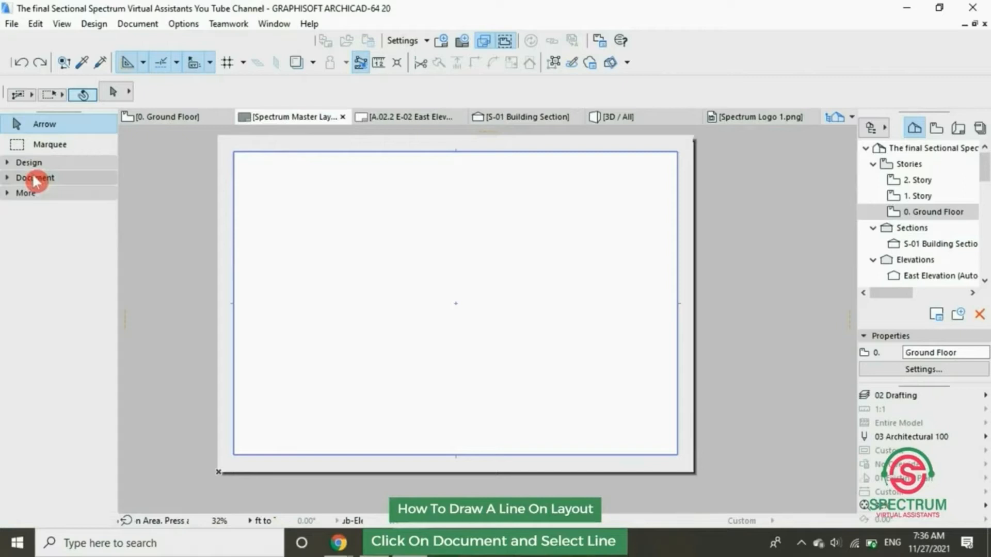
left_click(35, 178)
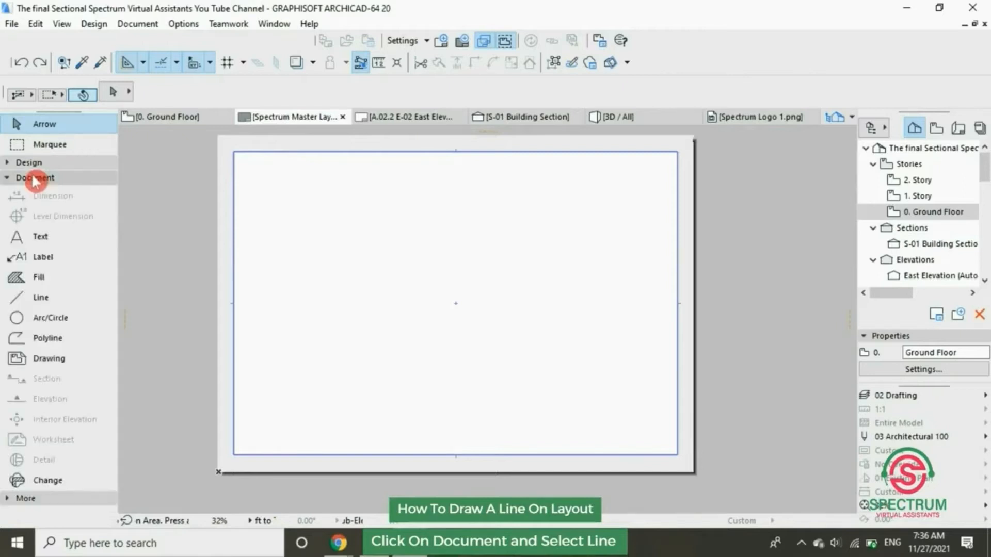
left_click(36, 179)
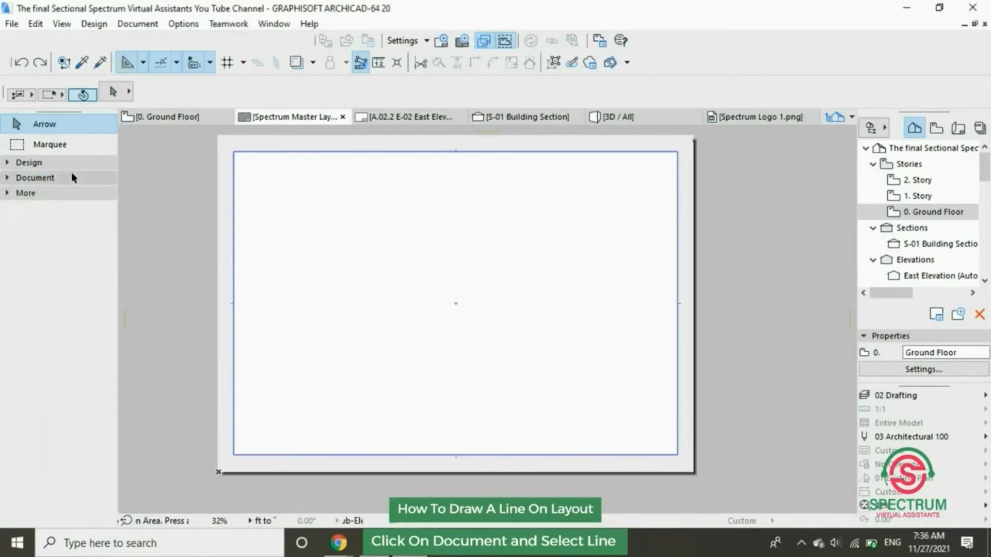
left_click(34, 177)
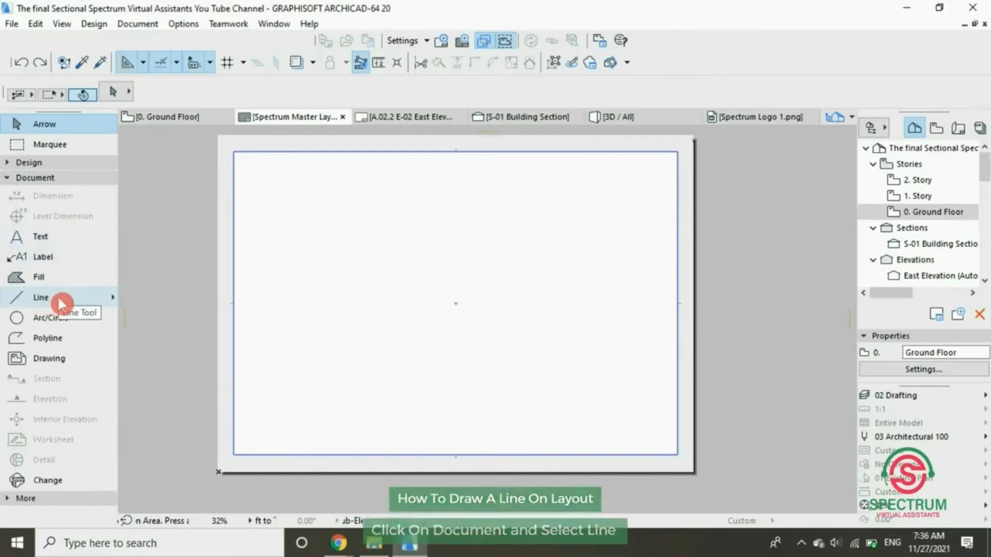
left_click(40, 297)
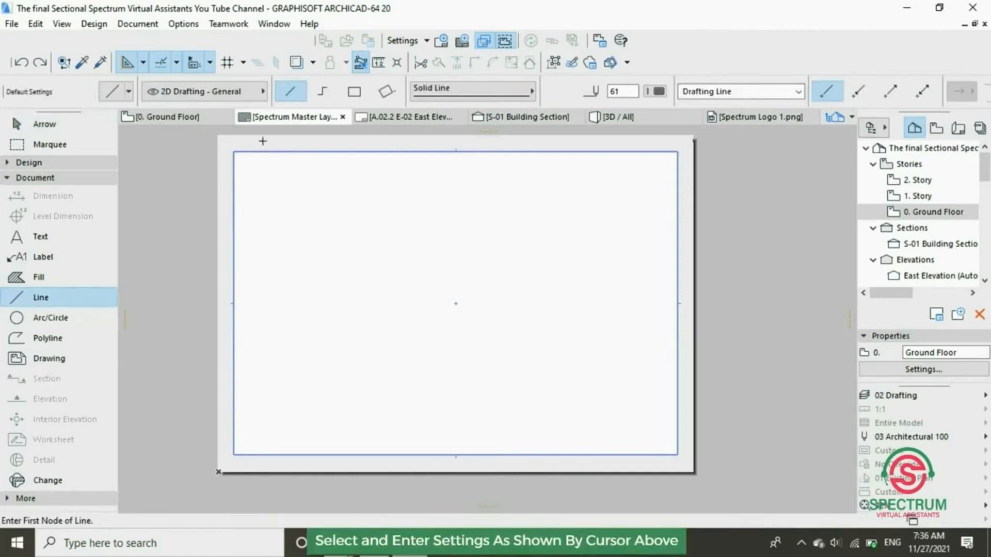
mouse_move(290, 93)
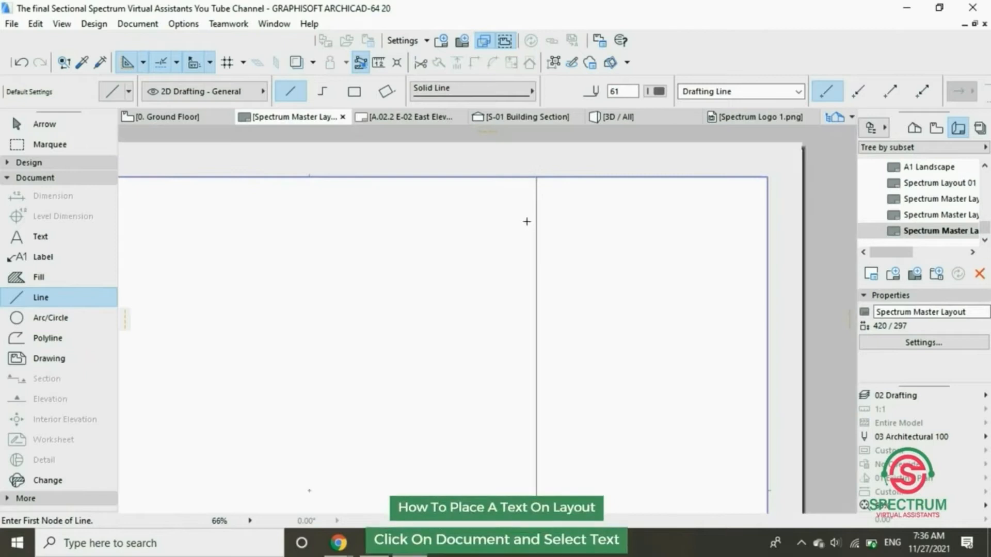
mouse_move(64, 238)
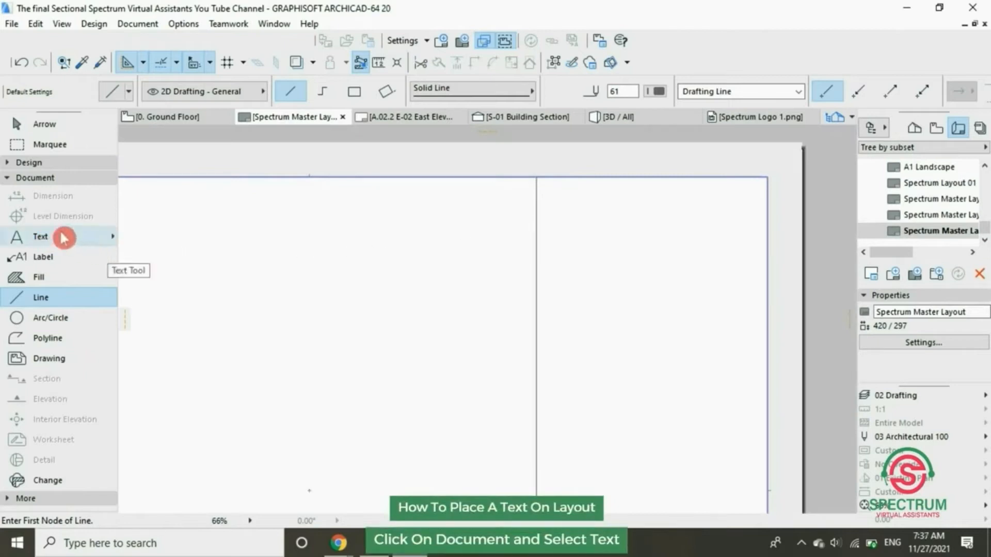
- Place a NOTES heading text box in the right half of the layout
left_click(40, 237)
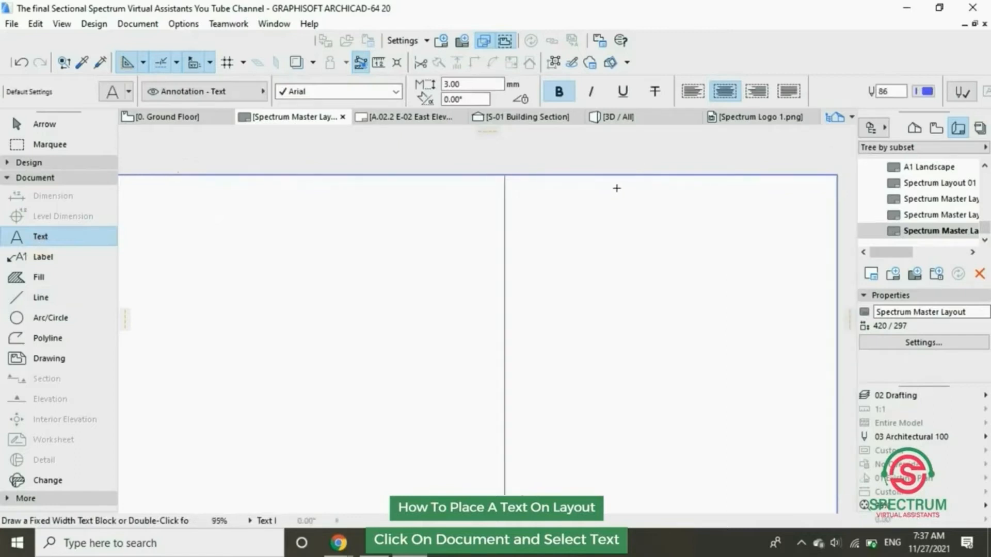
left_click_drag(616, 188, 733, 209)
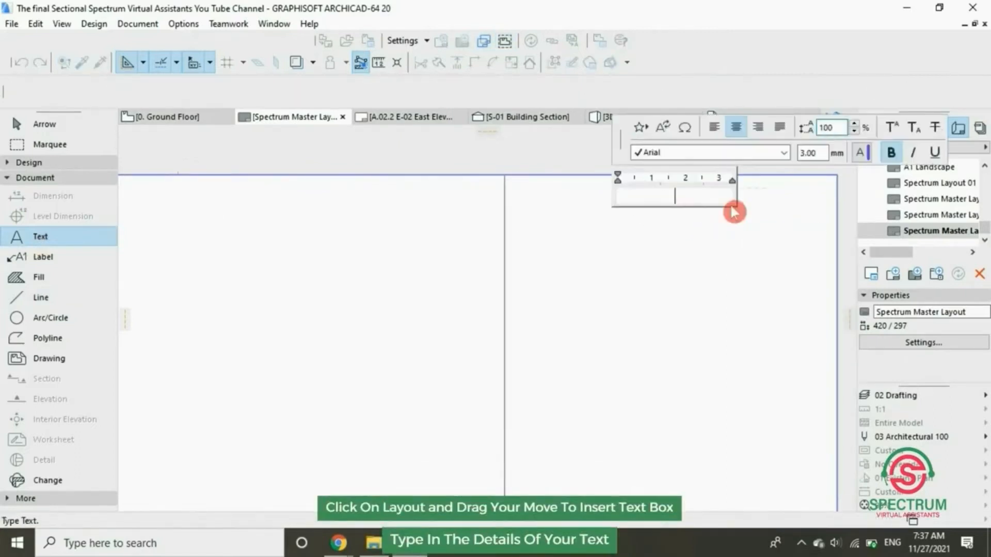
type("NO")
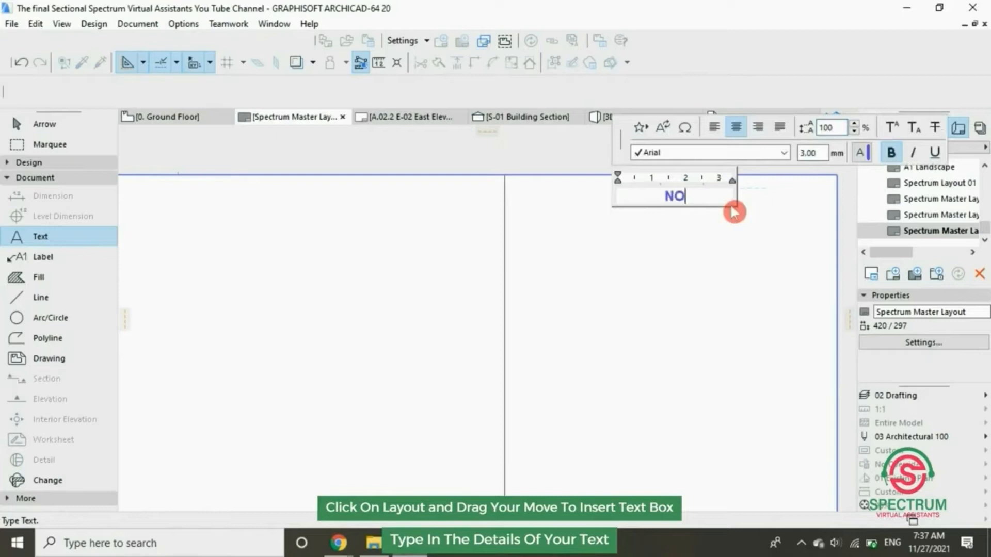
type("TES")
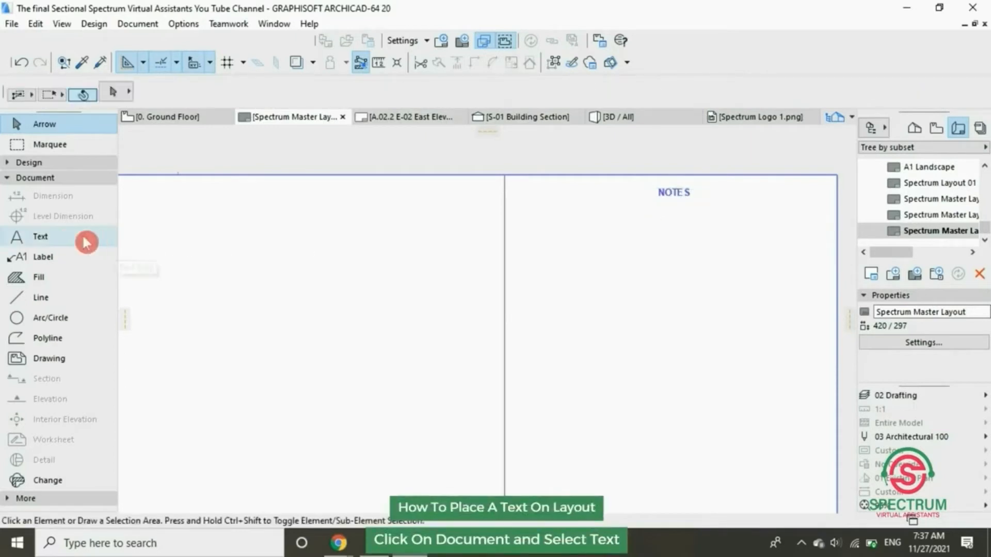
- Mark out a second text box below it for the thirteen-item numbered notes list
left_click(40, 237)
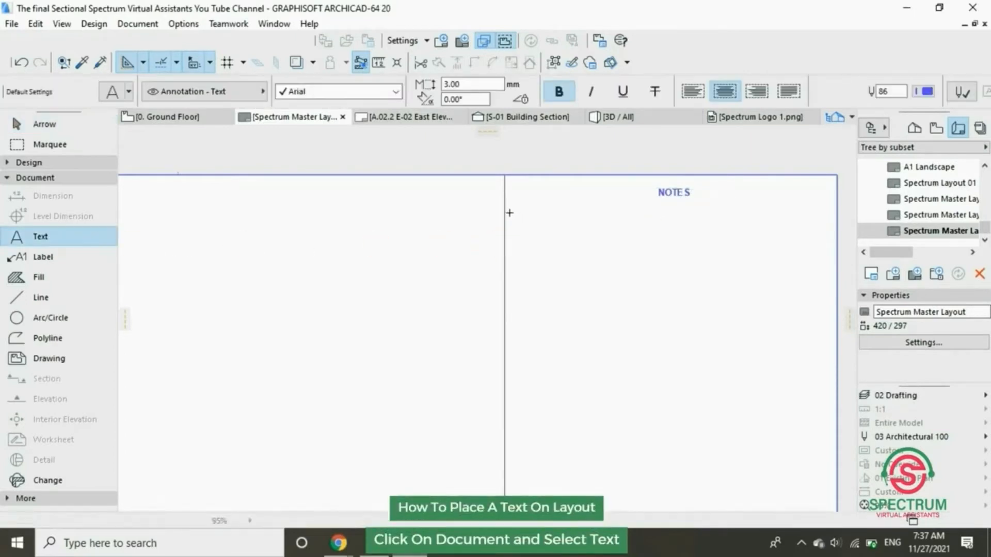
left_click_drag(510, 212, 828, 228)
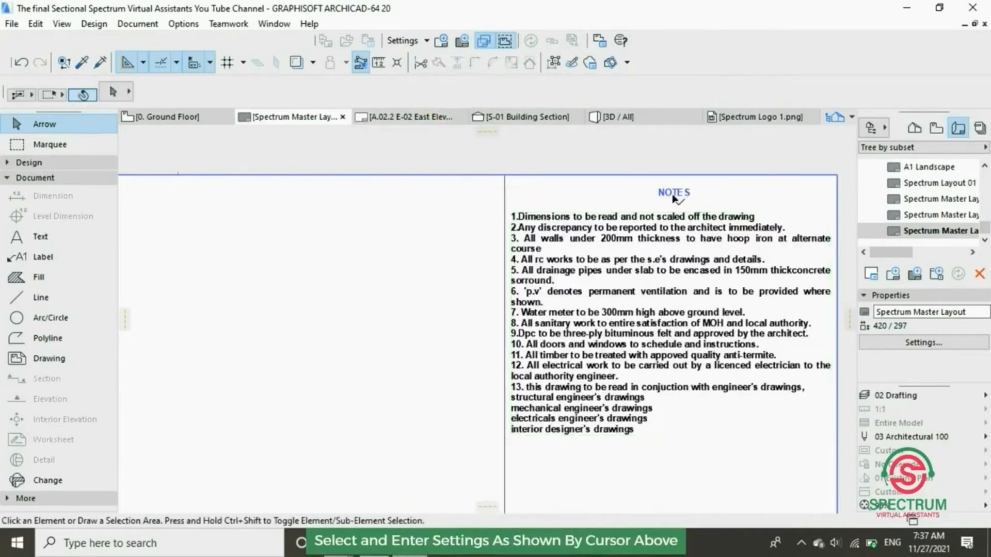
- Select the NOTES heading and set its pen colour to black
left_click(674, 194)
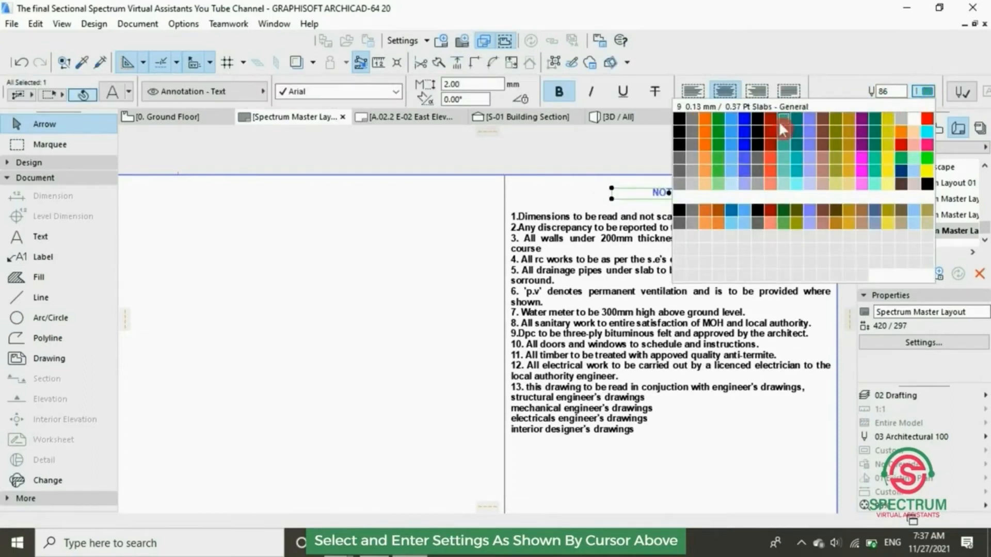
left_click(780, 126)
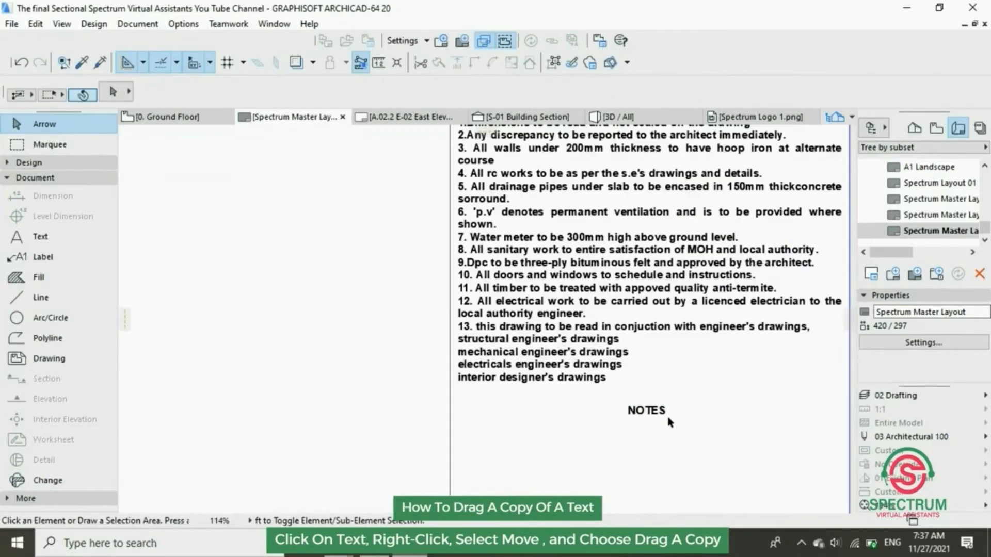
- Edit the copied heading so it reads FIRE NOTES
double_click(646, 410)
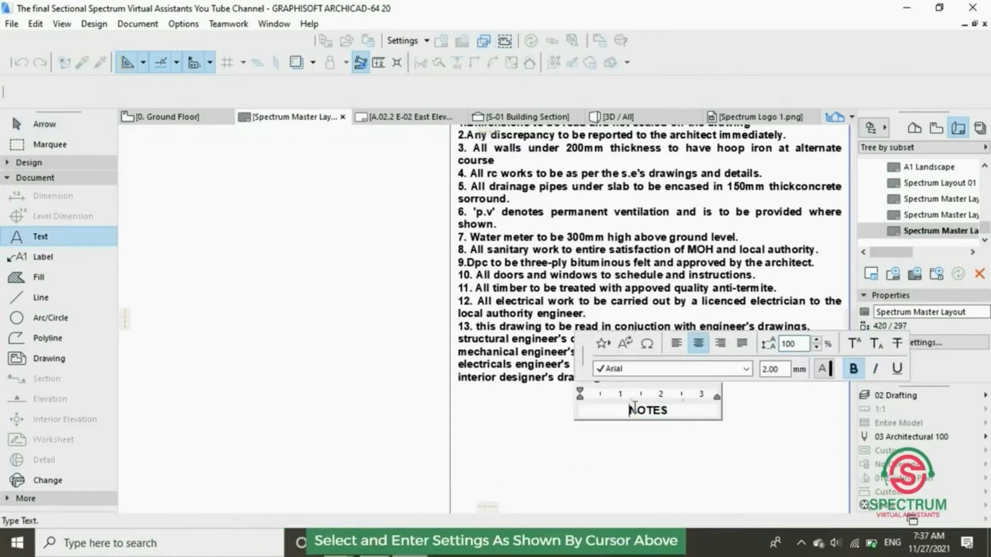
type("FIRE")
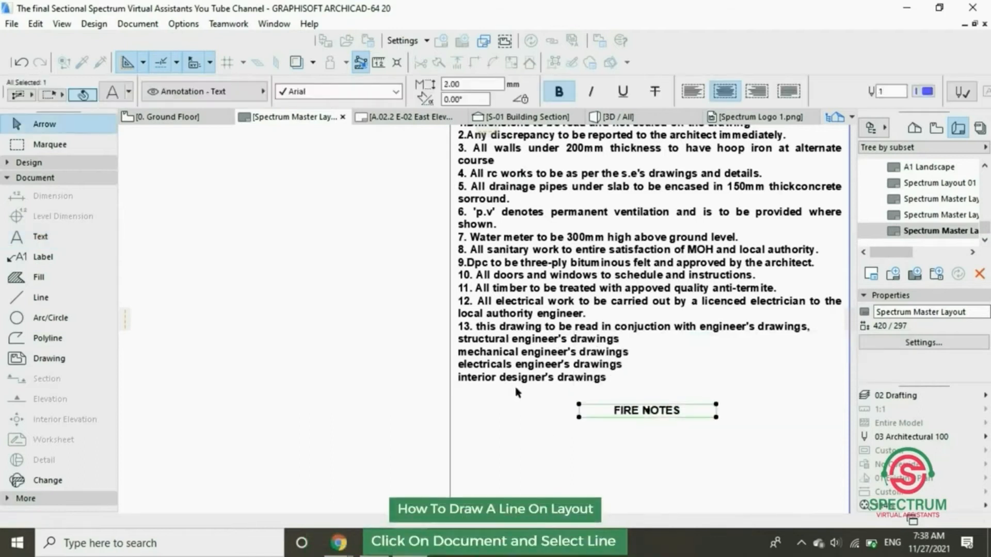
- Draw a horizontal line above FIRE NOTES and drag a copy lower to close the panel
left_click(41, 298)
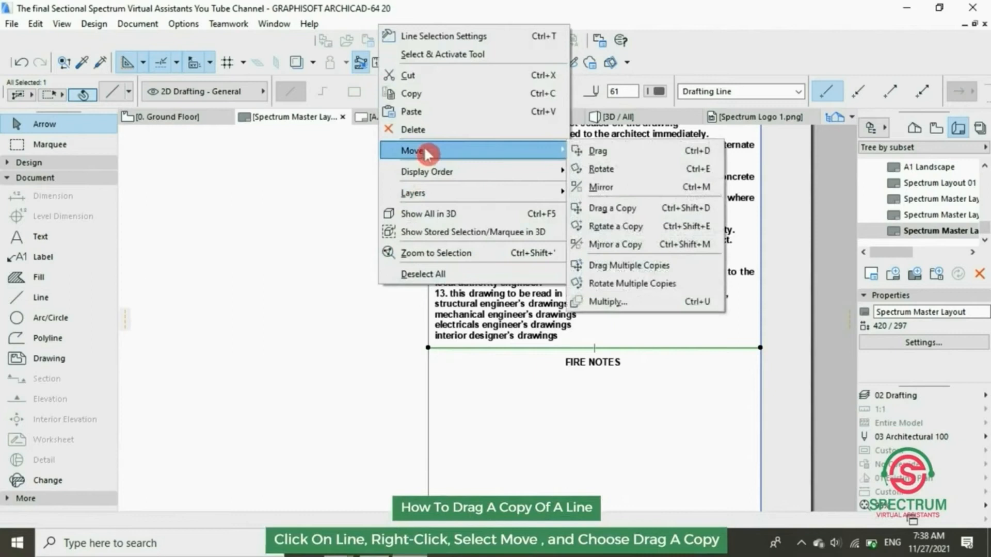
left_click(612, 208)
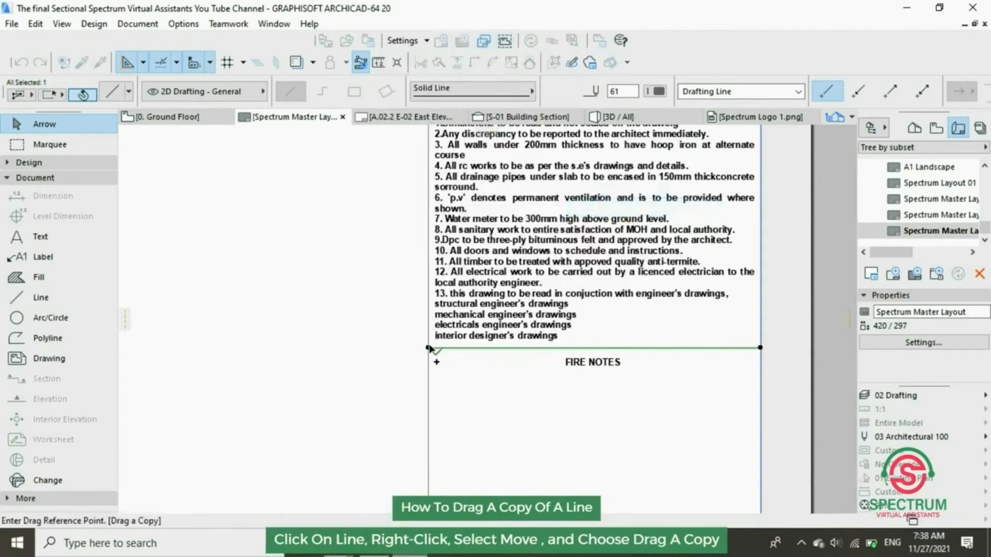
left_click_drag(428, 349, 433, 456)
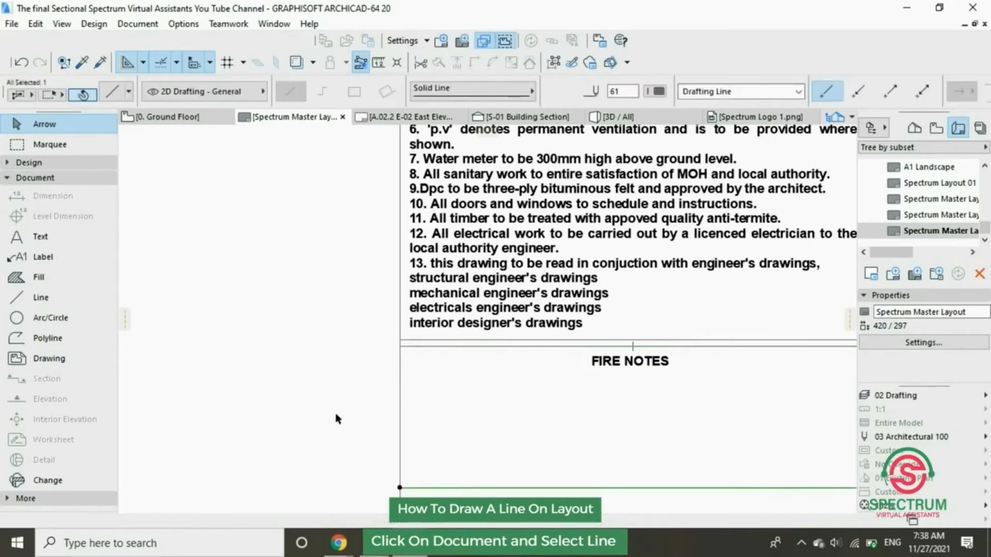
- Draw an inner frame line and offset copies along the panel's top, left and bottom edges
left_click(40, 297)
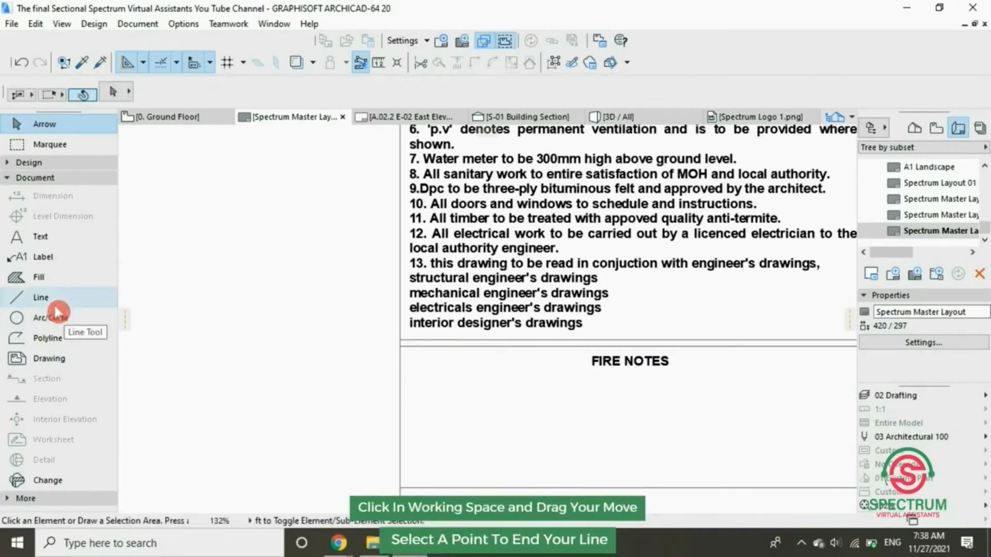
left_click(40, 297)
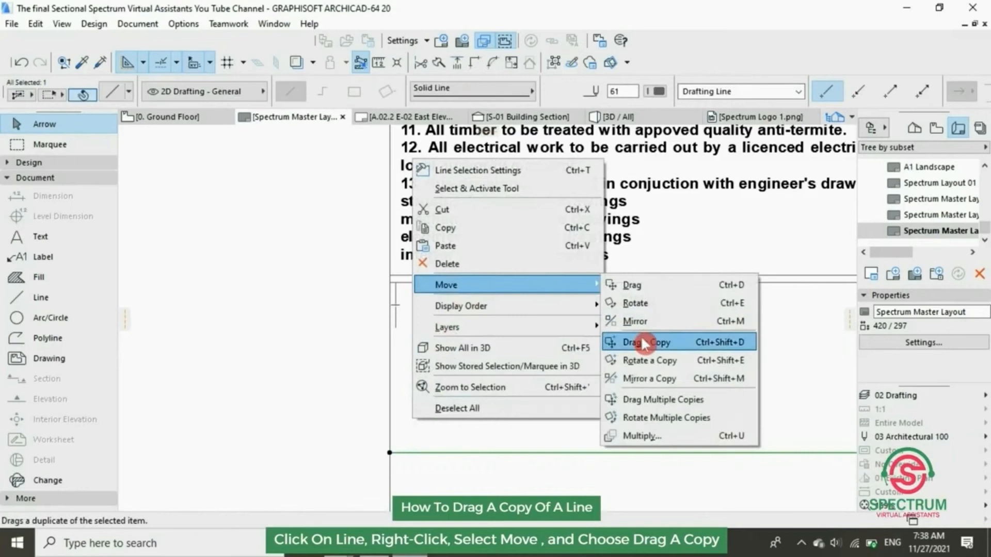
left_click(646, 342)
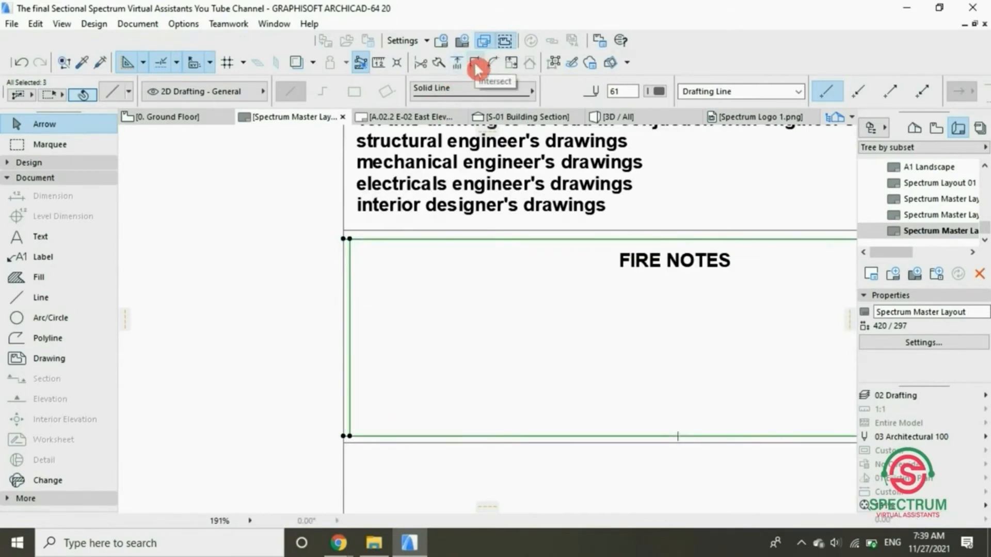
- Drag a copy of a frame line to the right side, closing the inner rectangle
left_click(249, 288)
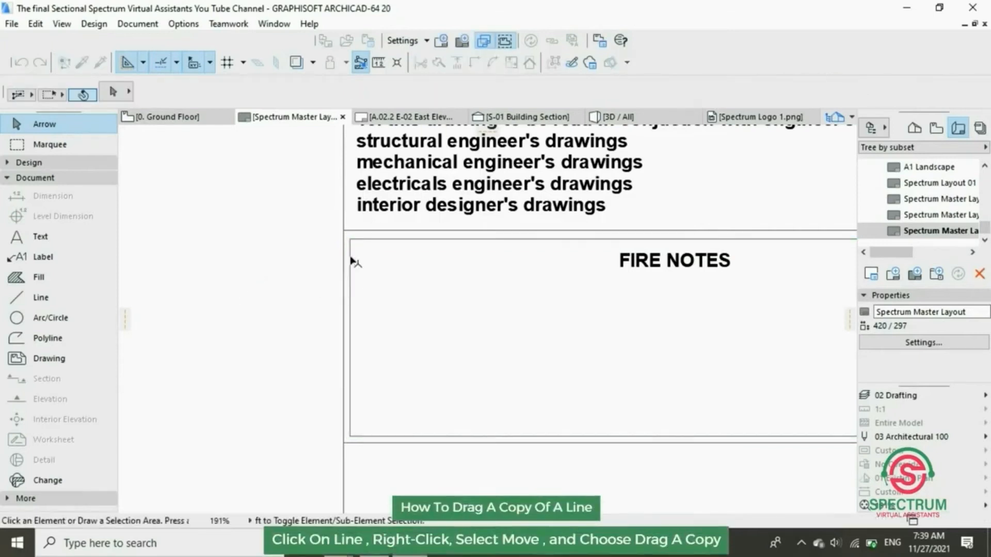
right_click(350, 256)
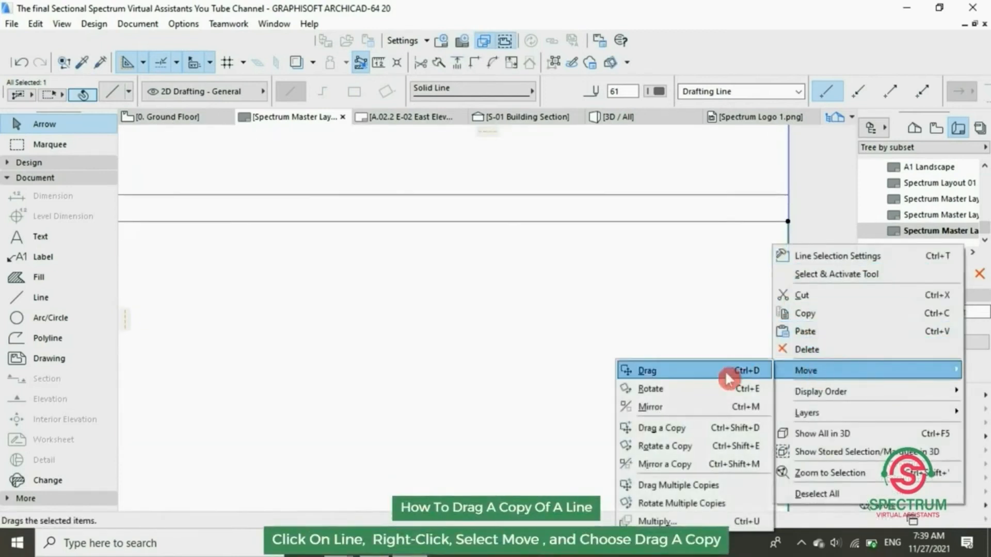
left_click(667, 371)
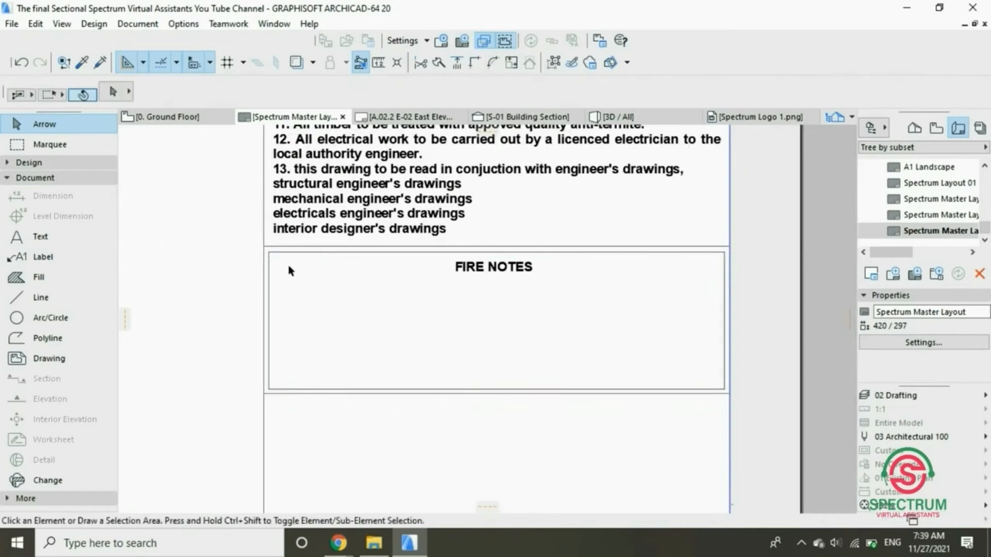
mouse_move(345, 297)
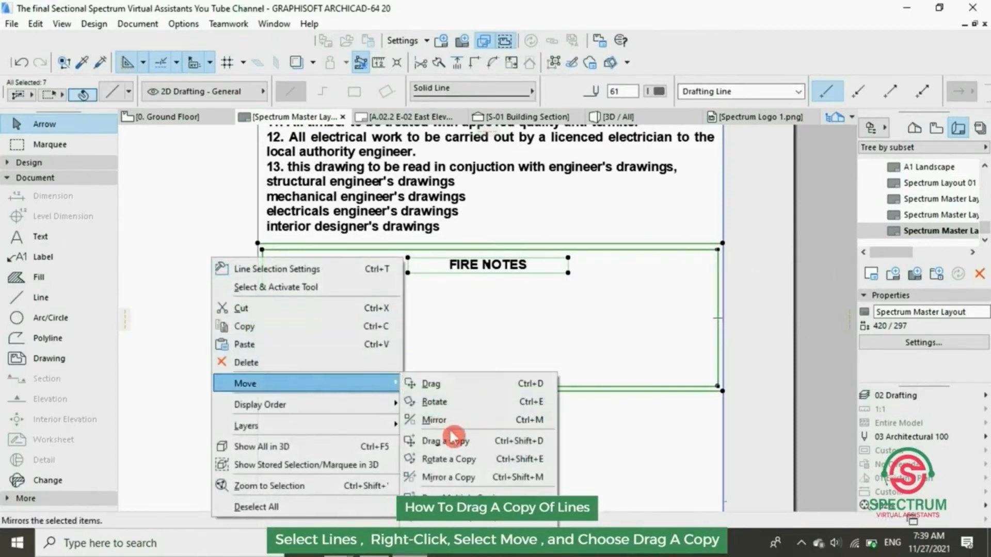
- Drag multiple copies of the framed FIRE NOTES panel downward, giving three stacked panels
left_click(446, 441)
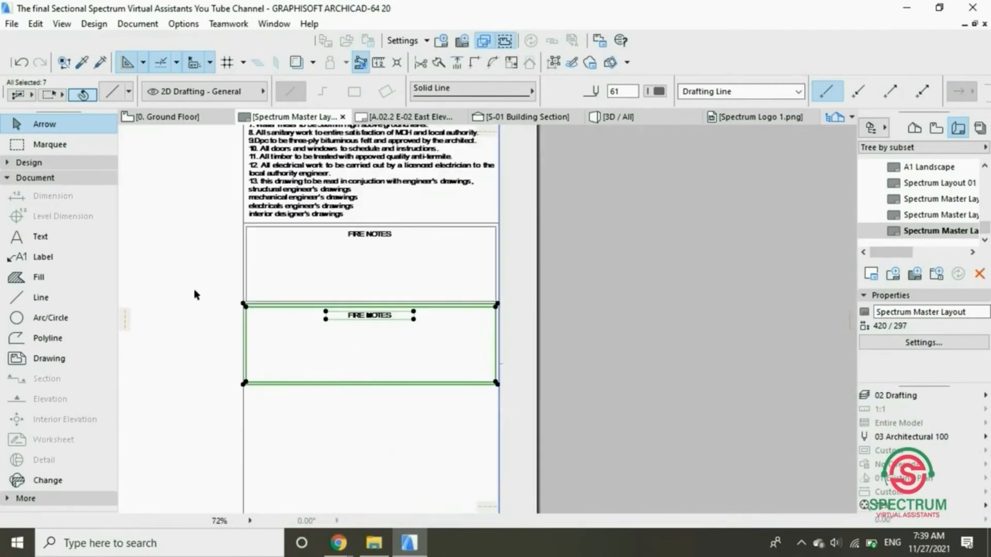
right_click(367, 347)
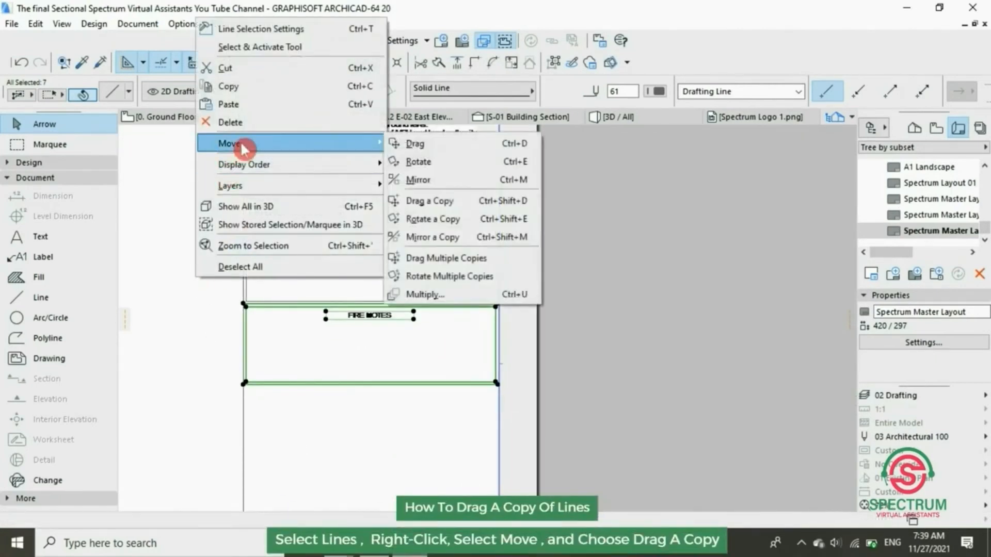
mouse_move(438, 190)
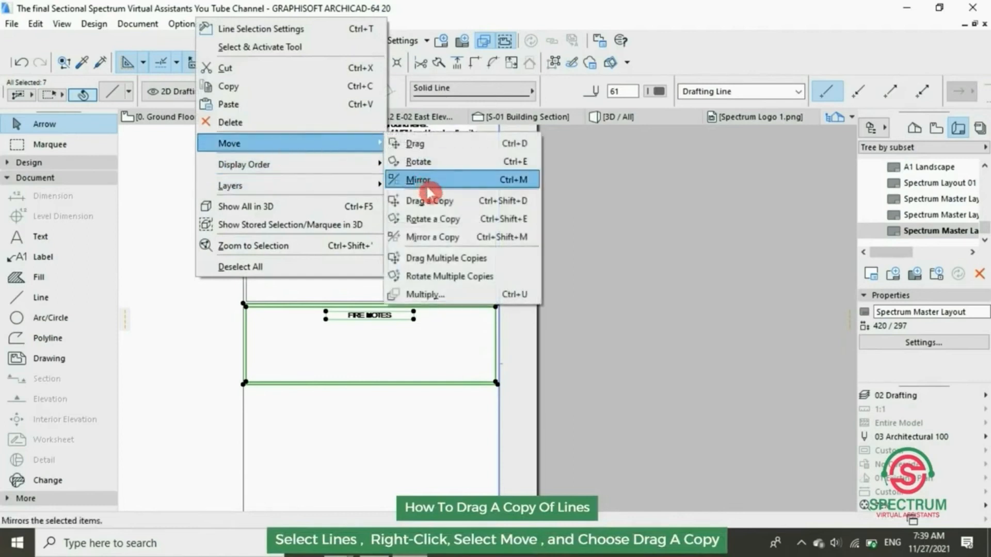
left_click(423, 200)
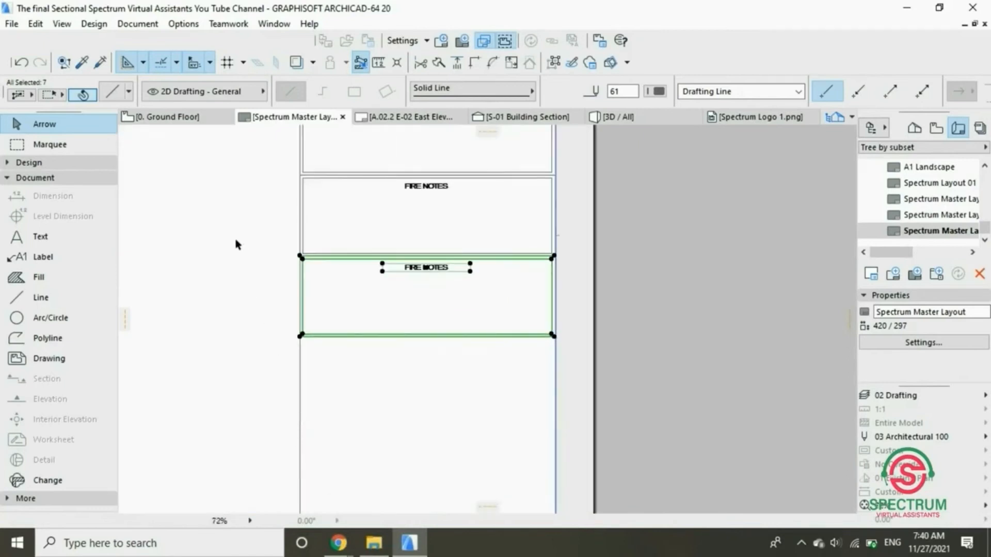
right_click(425, 268)
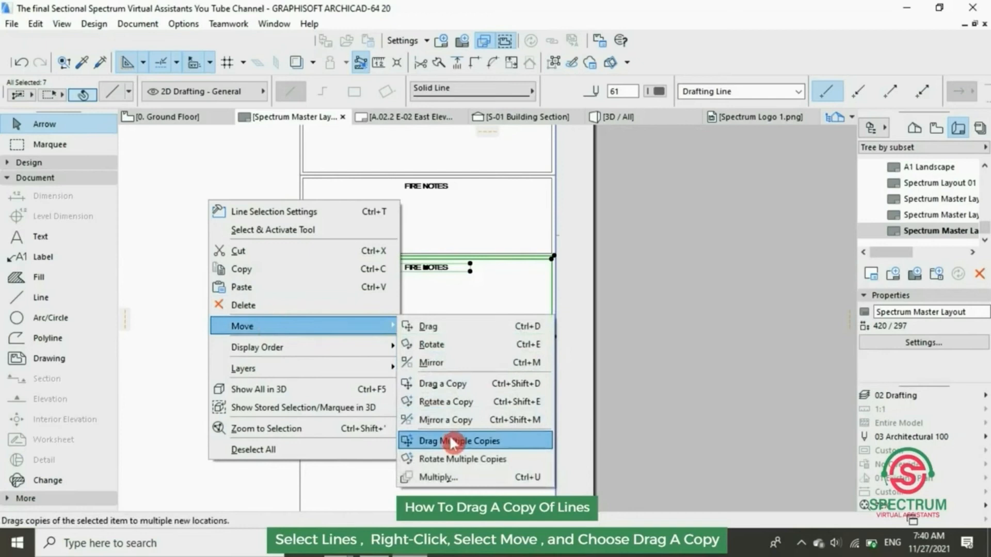
left_click(460, 440)
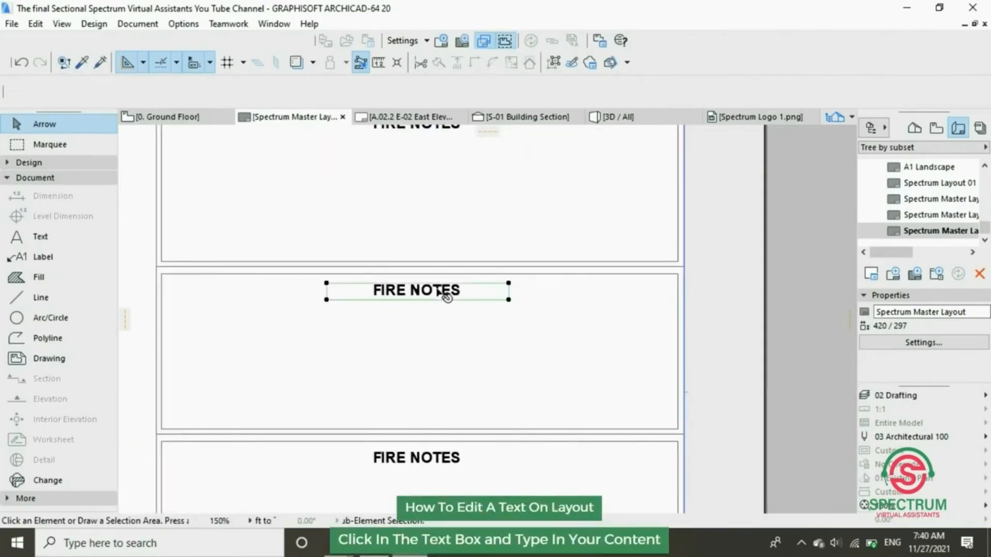
- Retype the second panel's heading as PROJECT TITLE
double_click(417, 290)
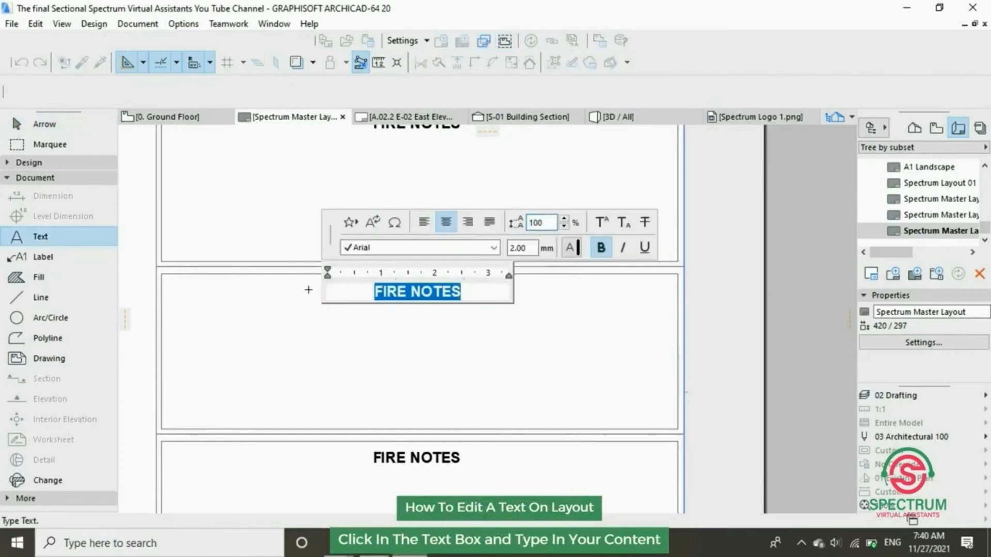
type("PROJECT TIT")
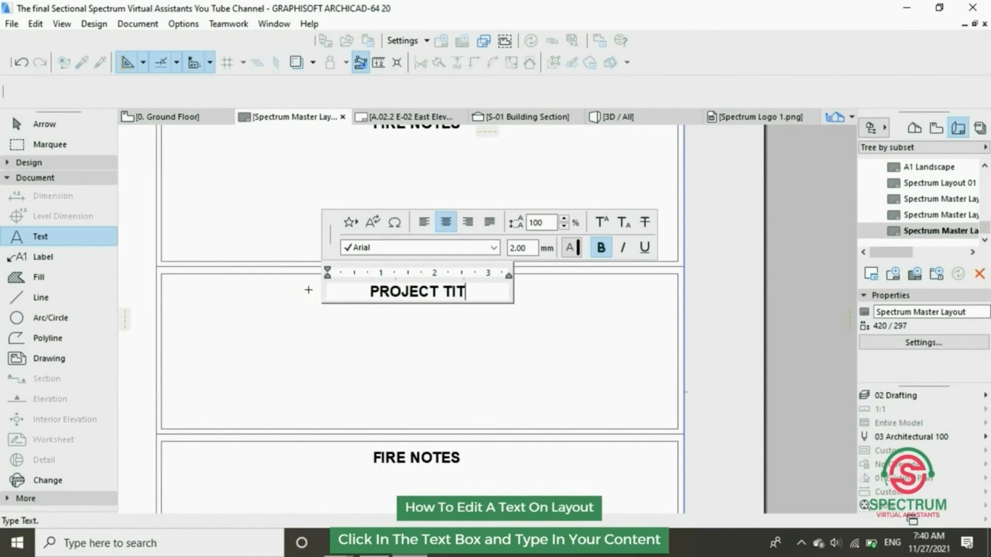
type("LE")
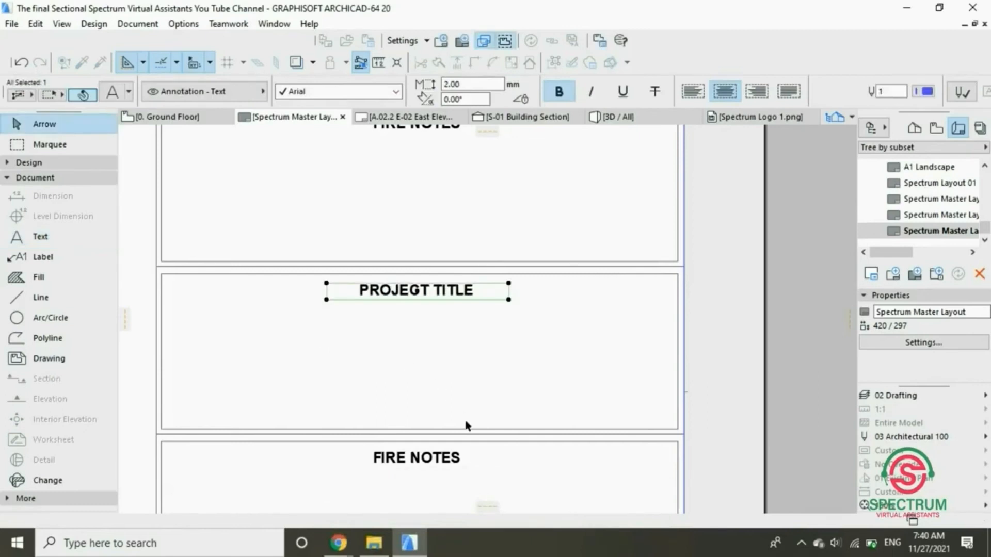
- Retype the third panel's heading as WORKING DRAWINGS
double_click(416, 459)
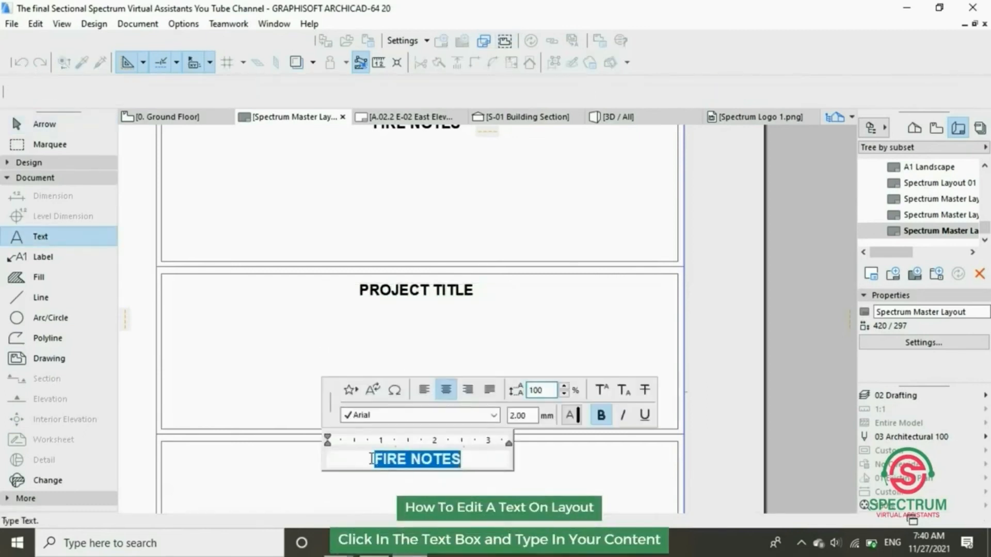
type("WORKI")
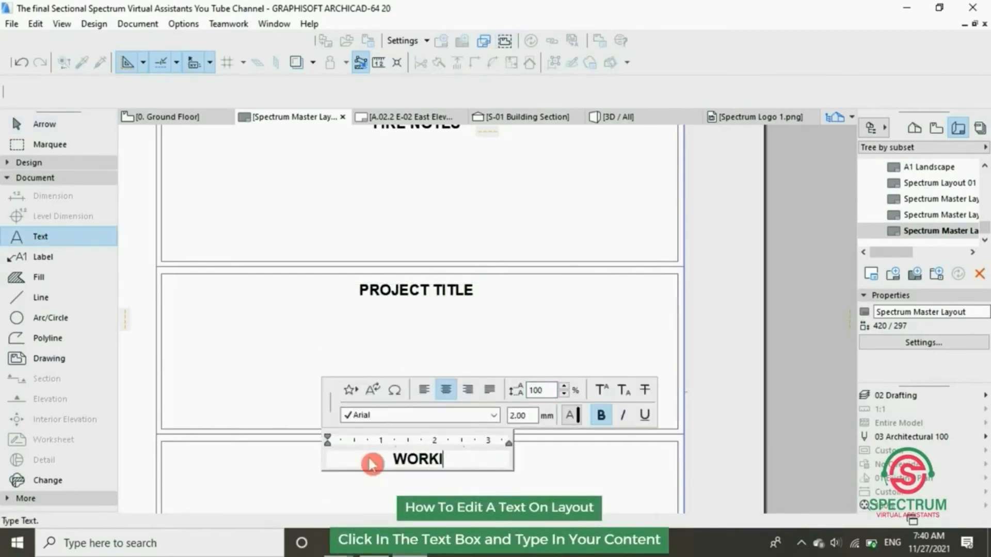
type("NG DRA")
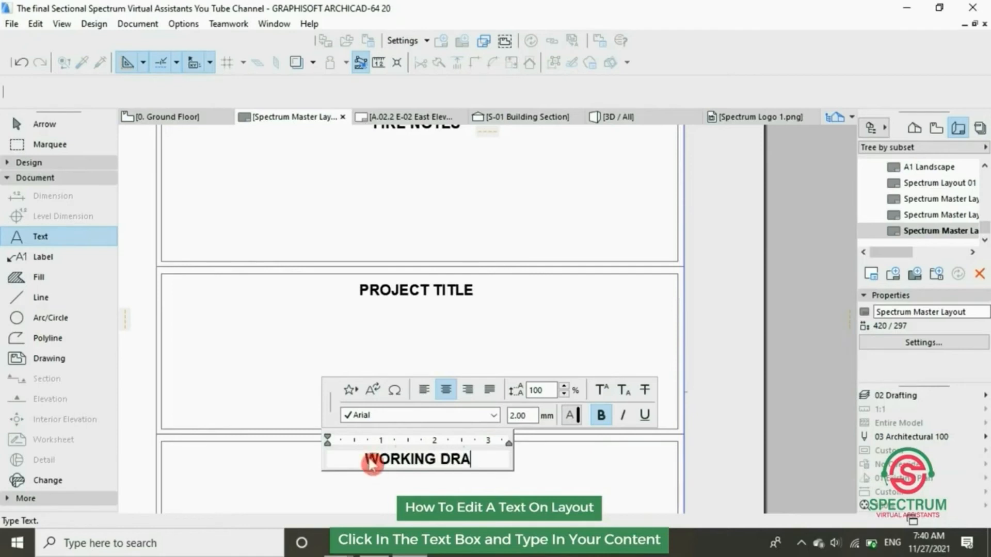
type("WINGS")
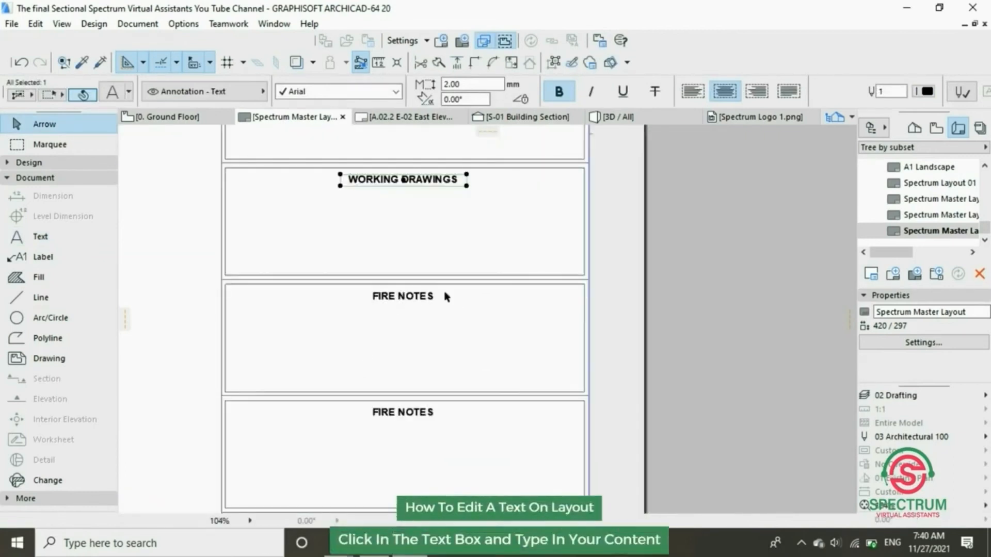
- Retype the fourth panel's heading as CLIENT and finish editing
double_click(403, 297)
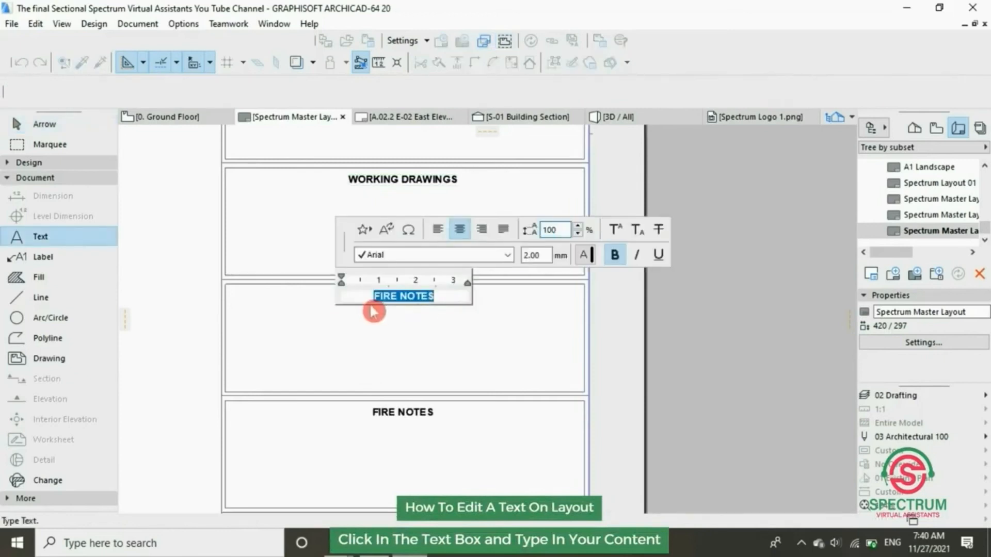
type("CLI")
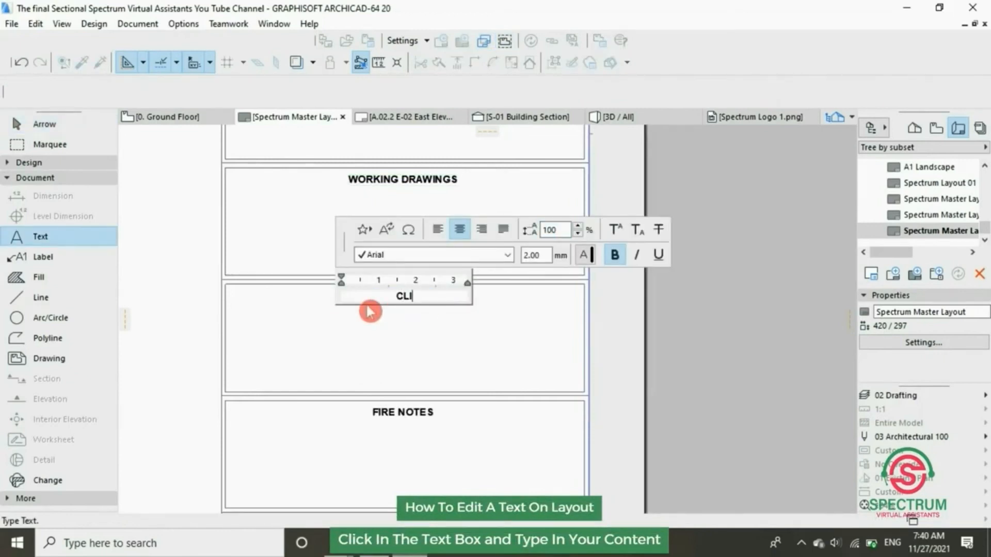
type("ENT")
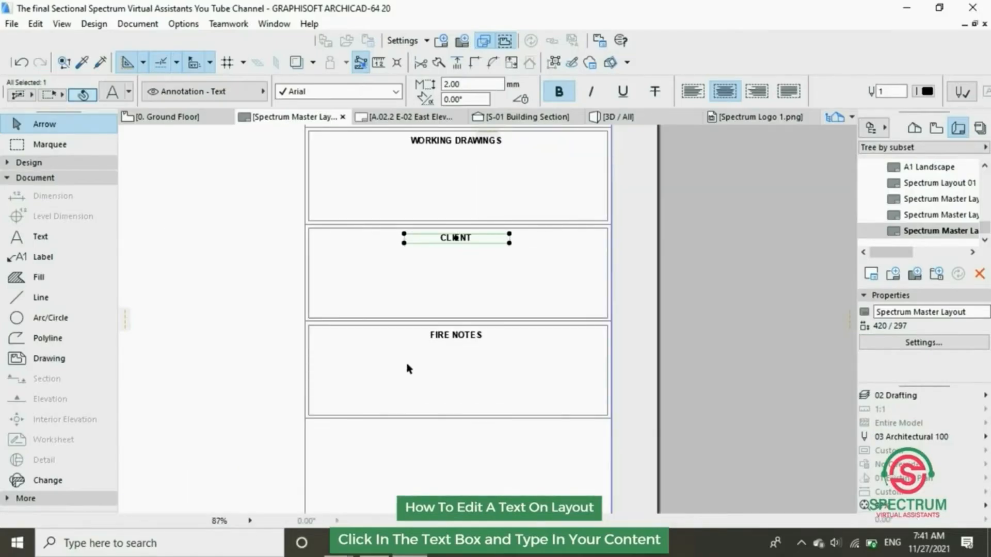
left_click(455, 337)
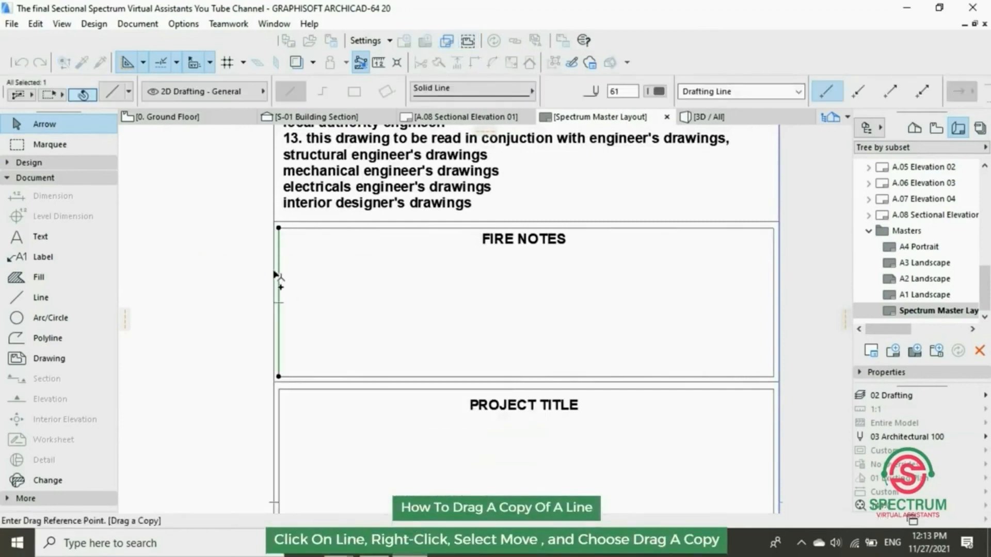
- Copy the left and right borders inward and draw an inner rectangle in the FIRE NOTES panel
left_click_drag(278, 269, 322, 266)
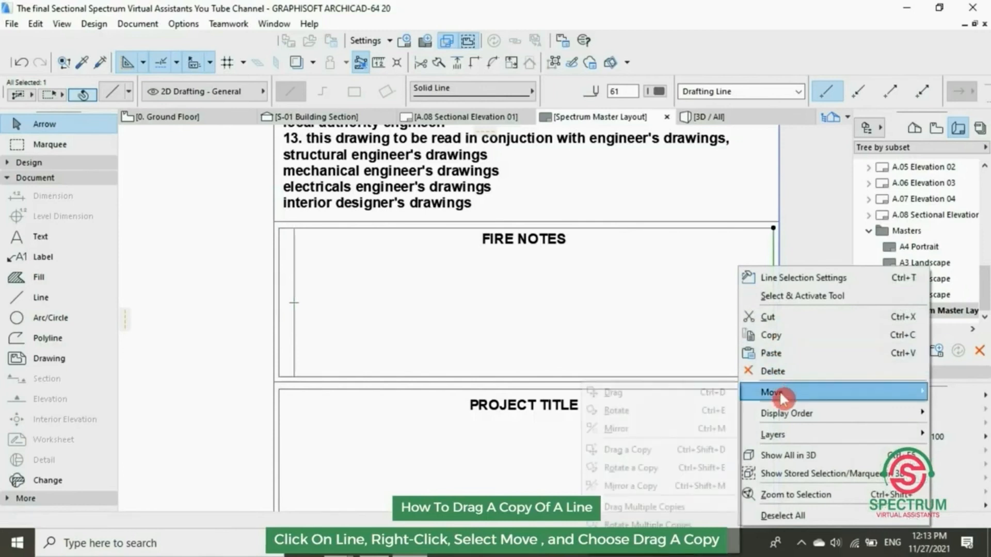
left_click(780, 393)
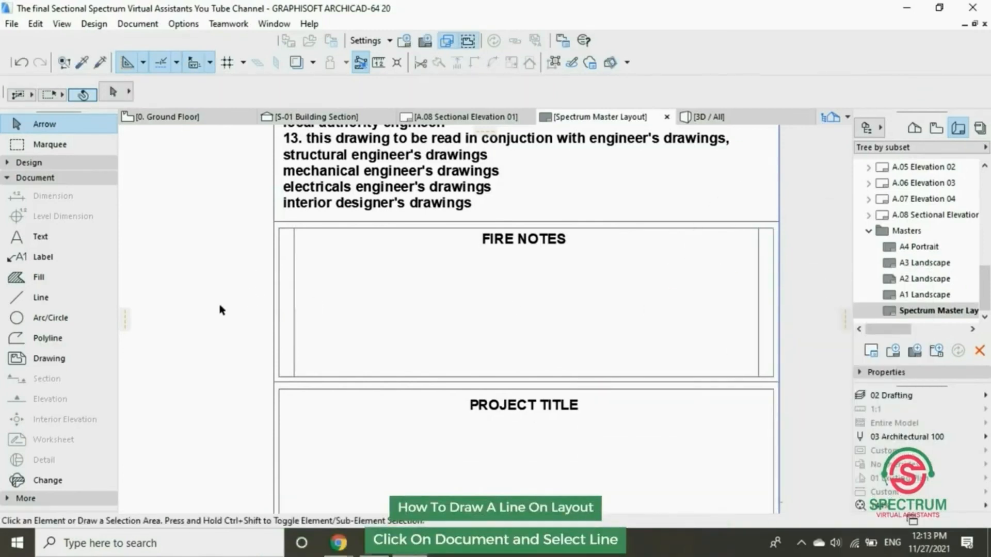
left_click(41, 297)
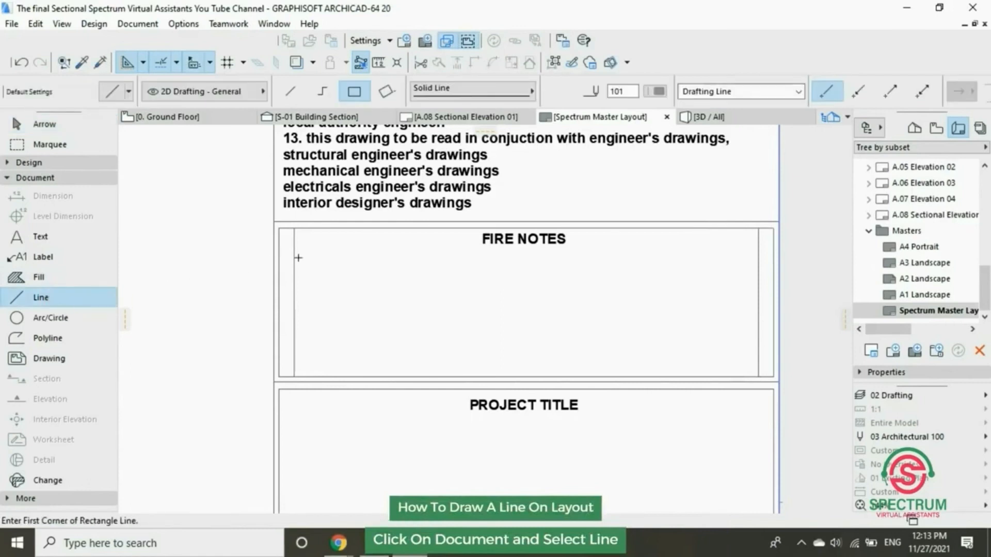
left_click(297, 257)
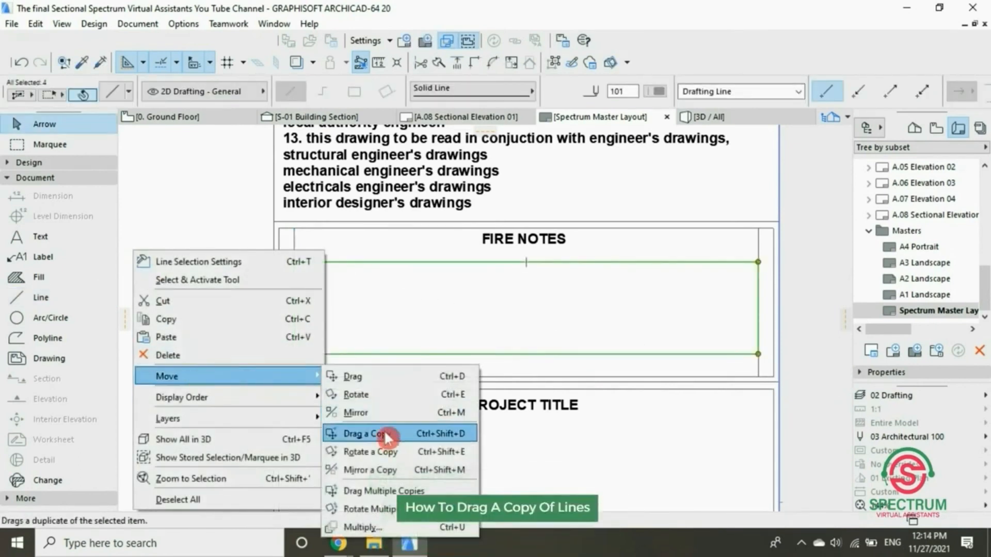
- Drag a copy of the inner frame lines down into the PROJECT TITLE panel
left_click(366, 433)
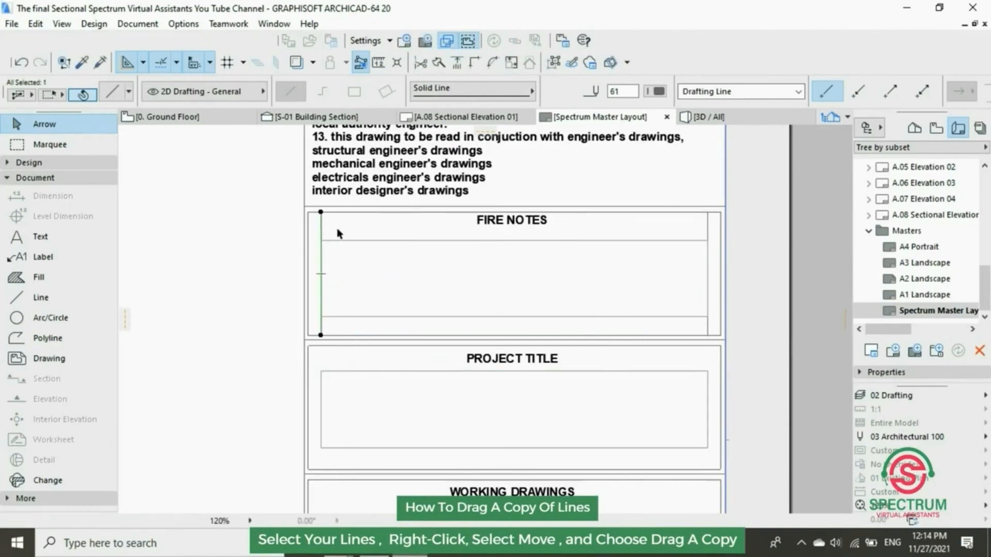
right_click(338, 233)
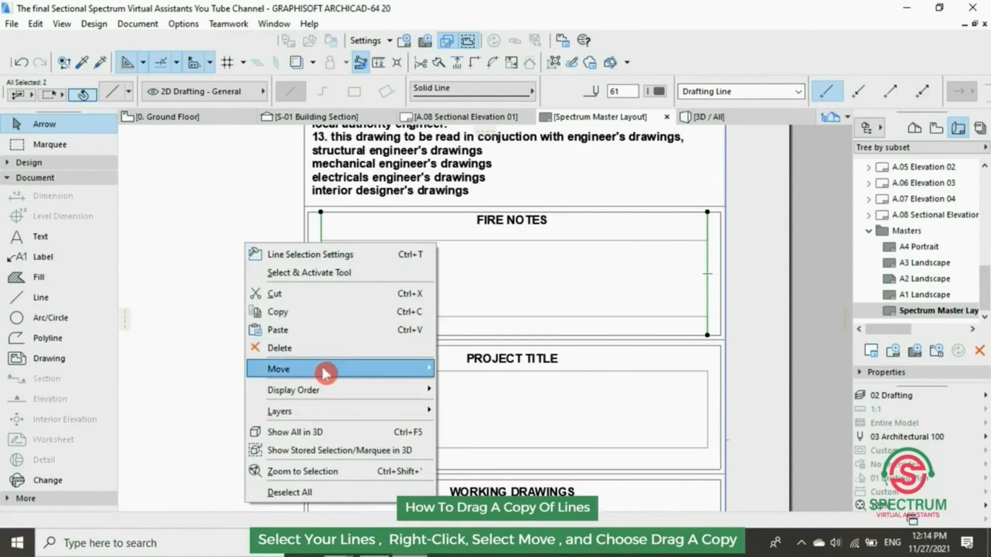
left_click(278, 369)
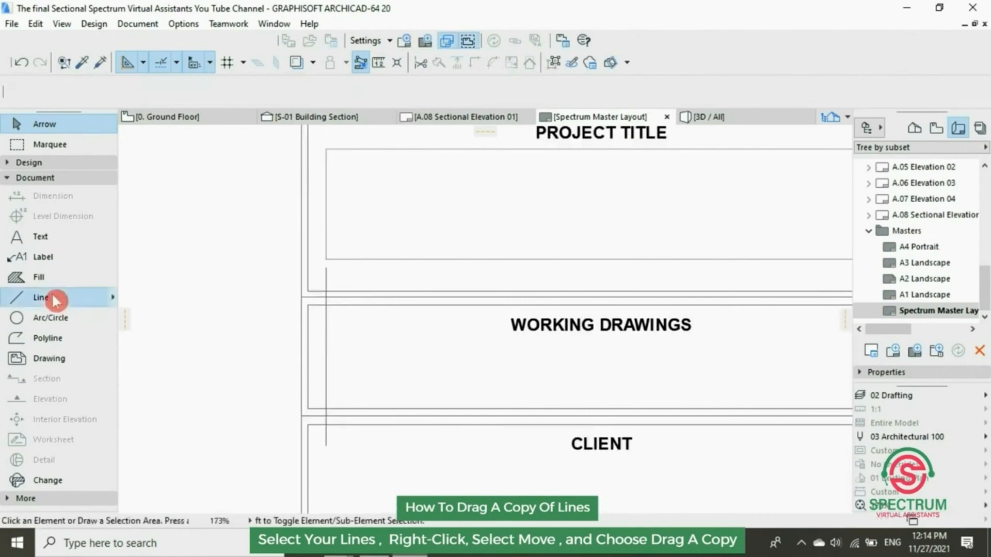
- Drag a copy of the WORKING DRAWINGS inner rectangle down into the CLIENT panel
left_click(40, 297)
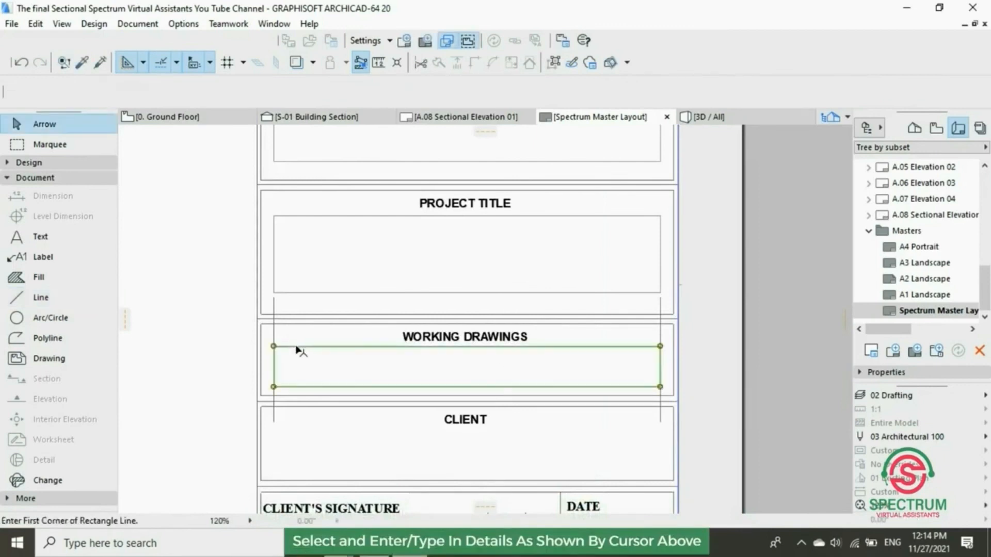
left_click(440, 208)
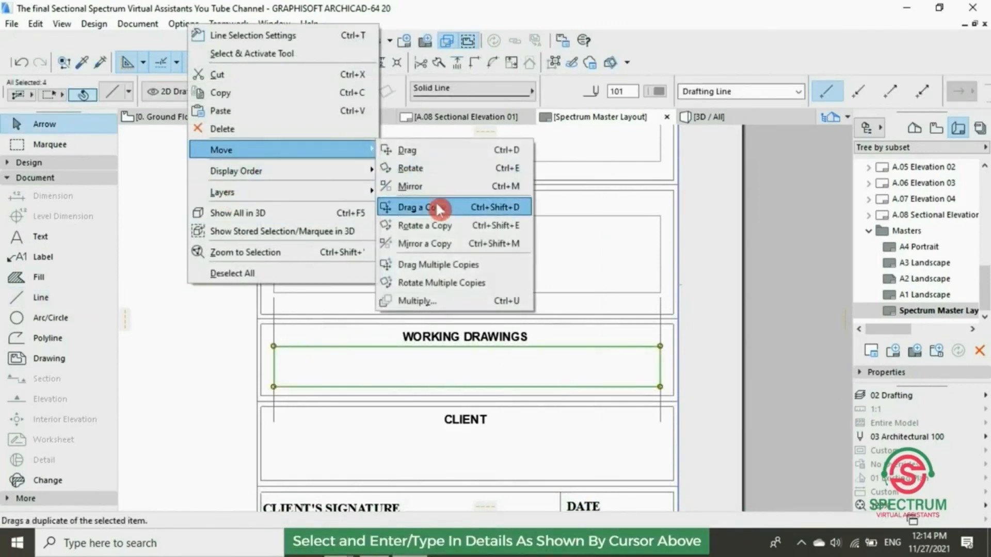
left_click(424, 207)
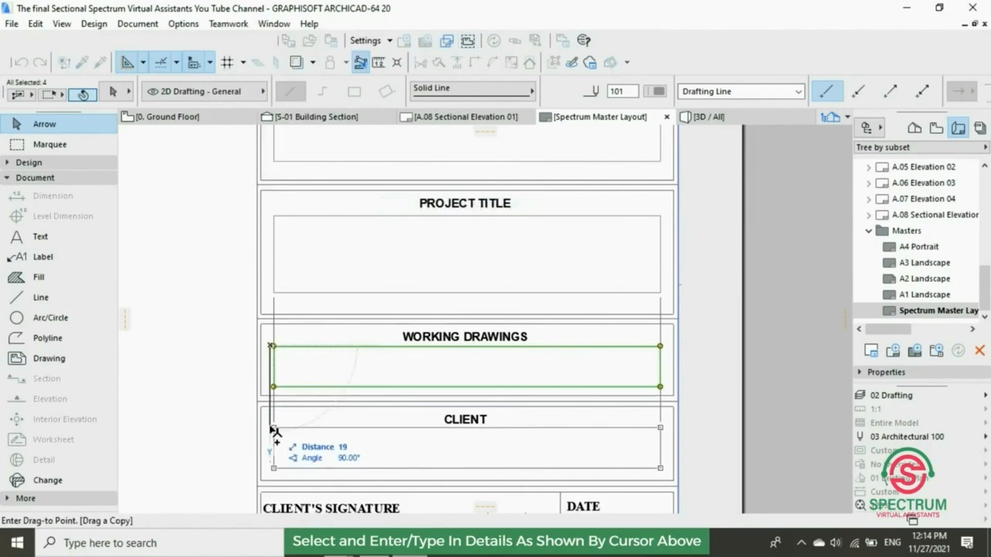